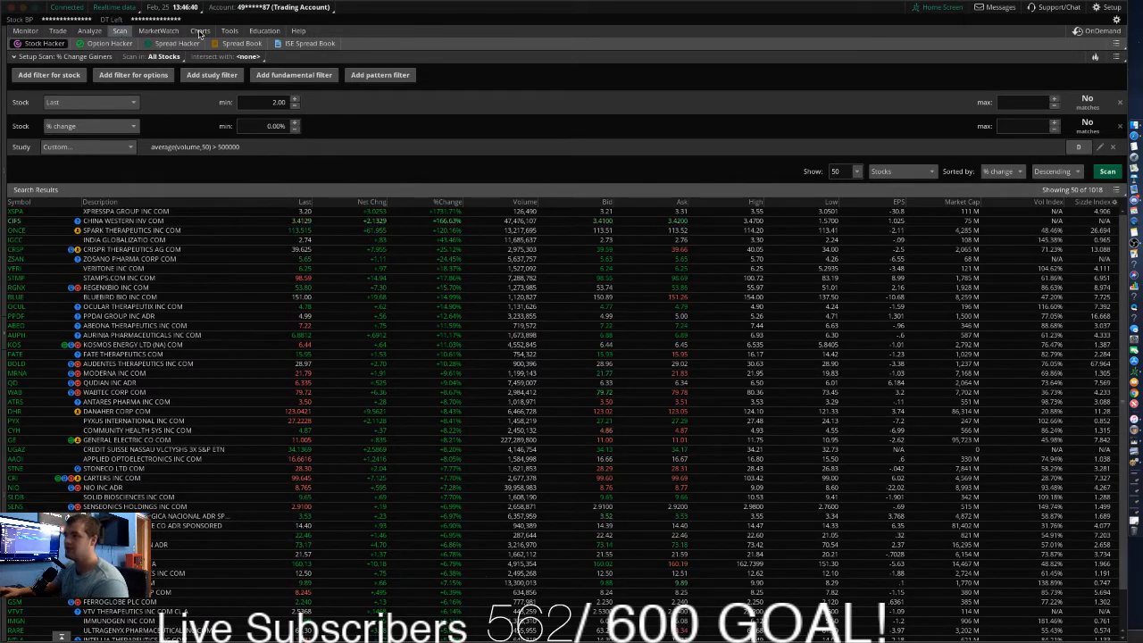
# From the Scan tab, bring up the Load scan query list of public scans including Gap Up.
pyautogui.click(200, 30)
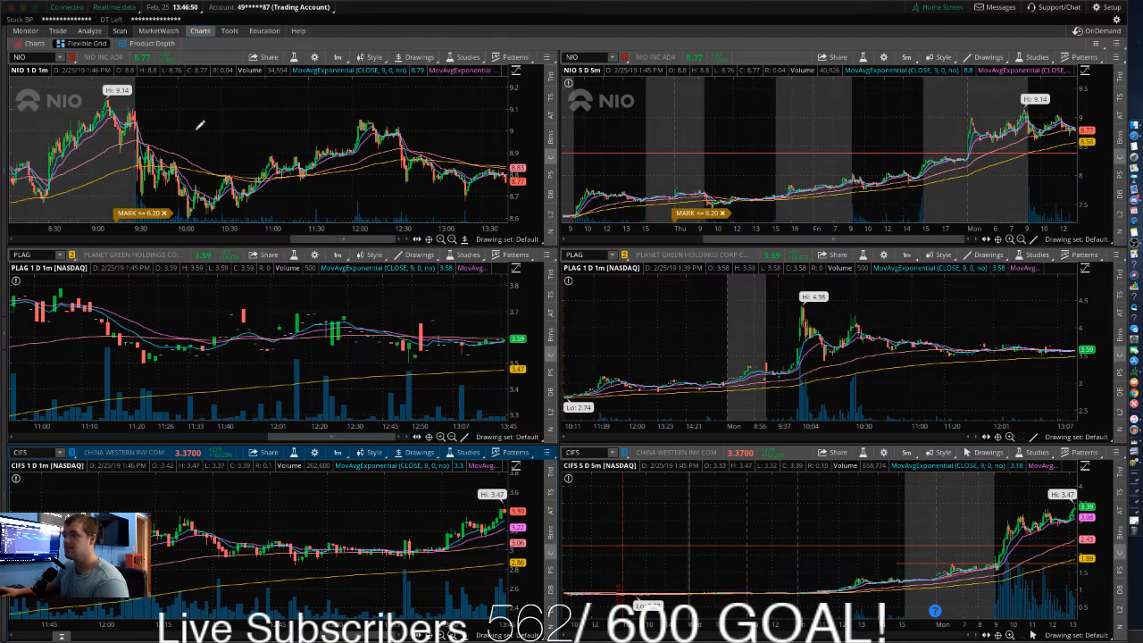
pyautogui.click(119, 30)
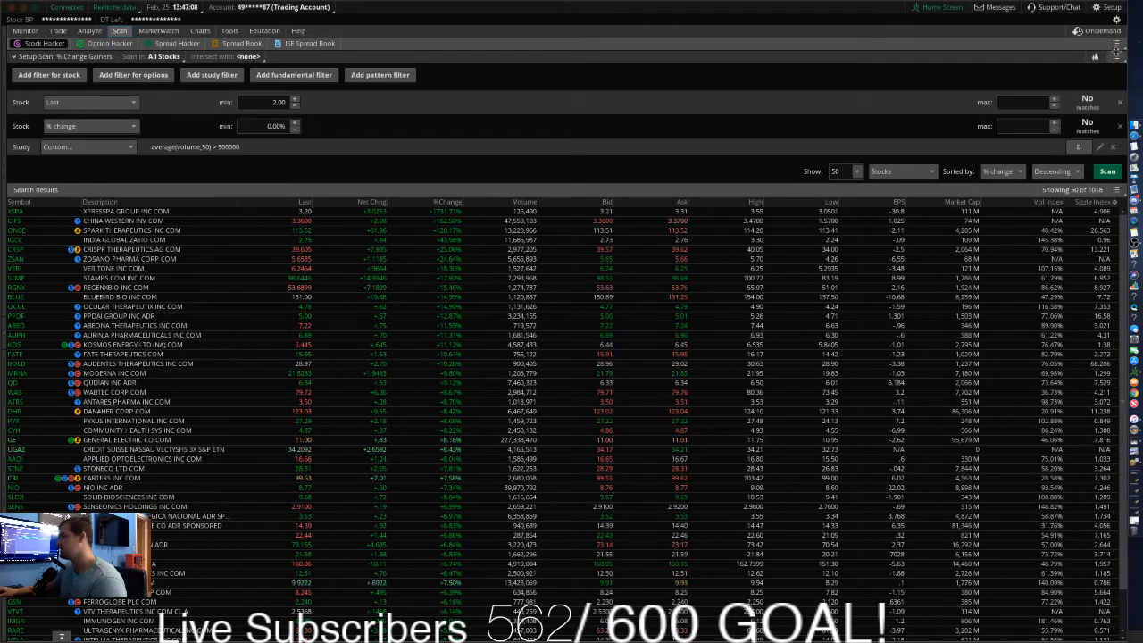
pyautogui.click(1114, 55)
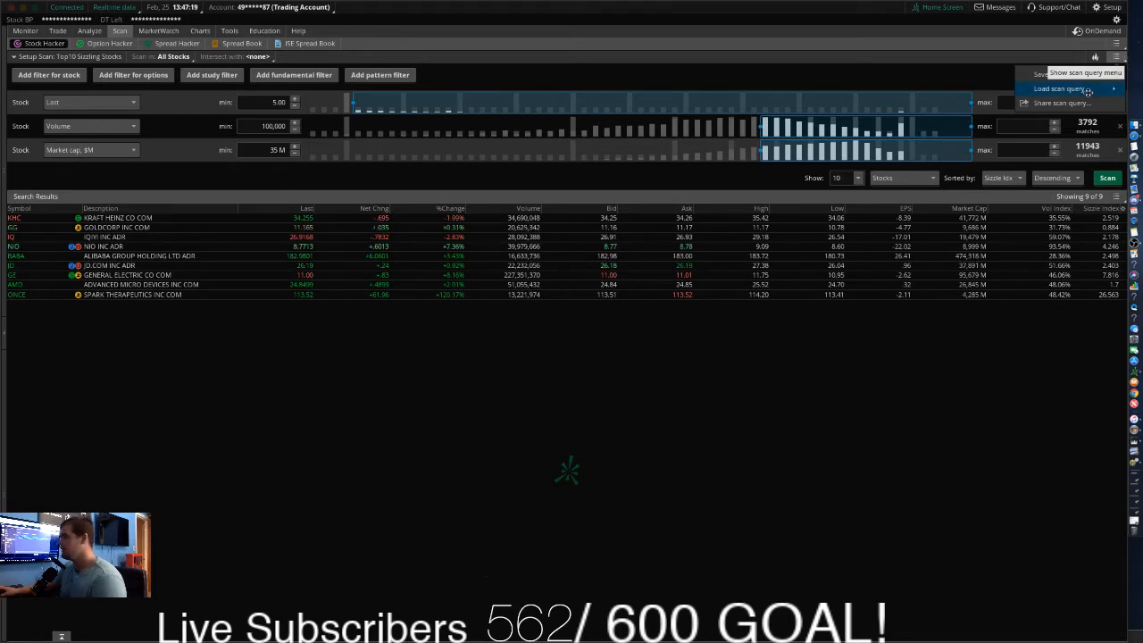
pyautogui.click(1062, 89)
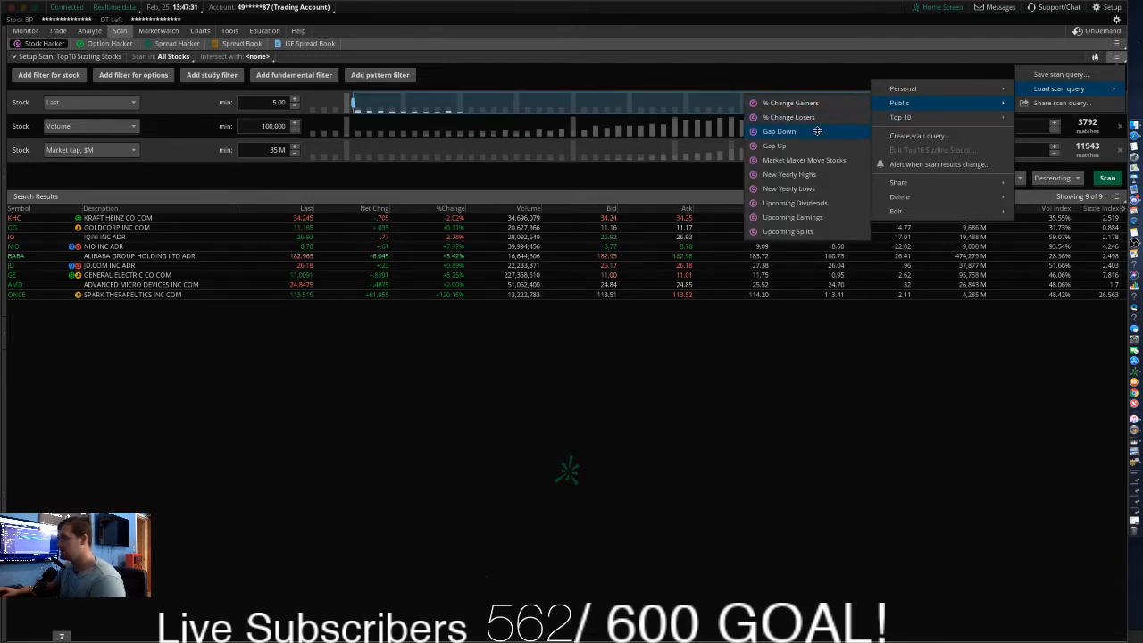
pyautogui.moveTo(803, 161)
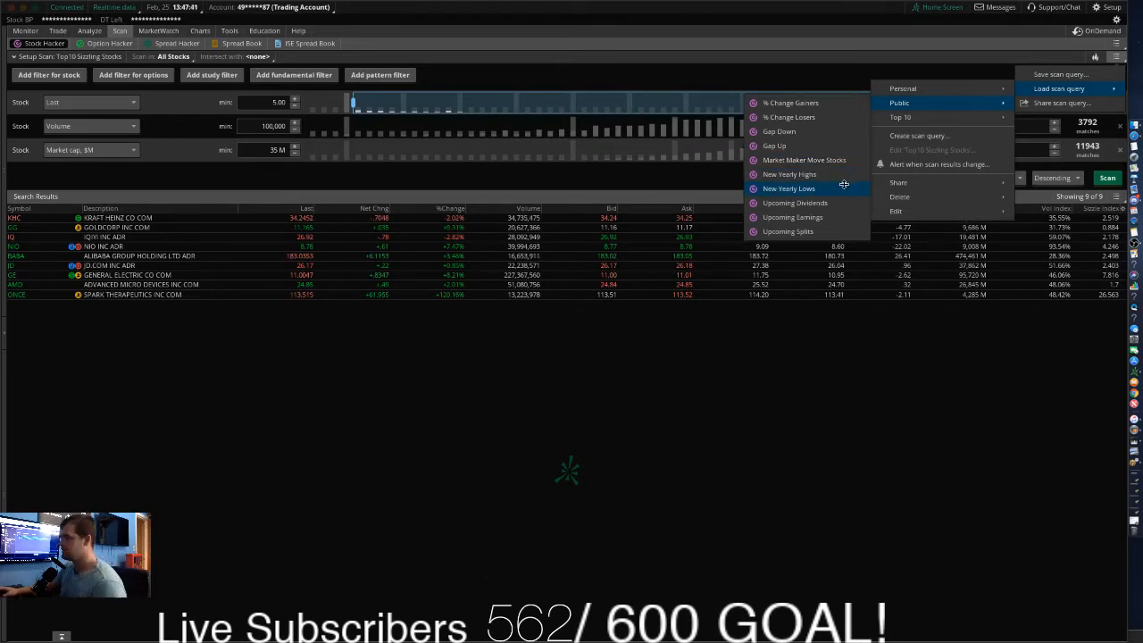
pyautogui.moveTo(793, 217)
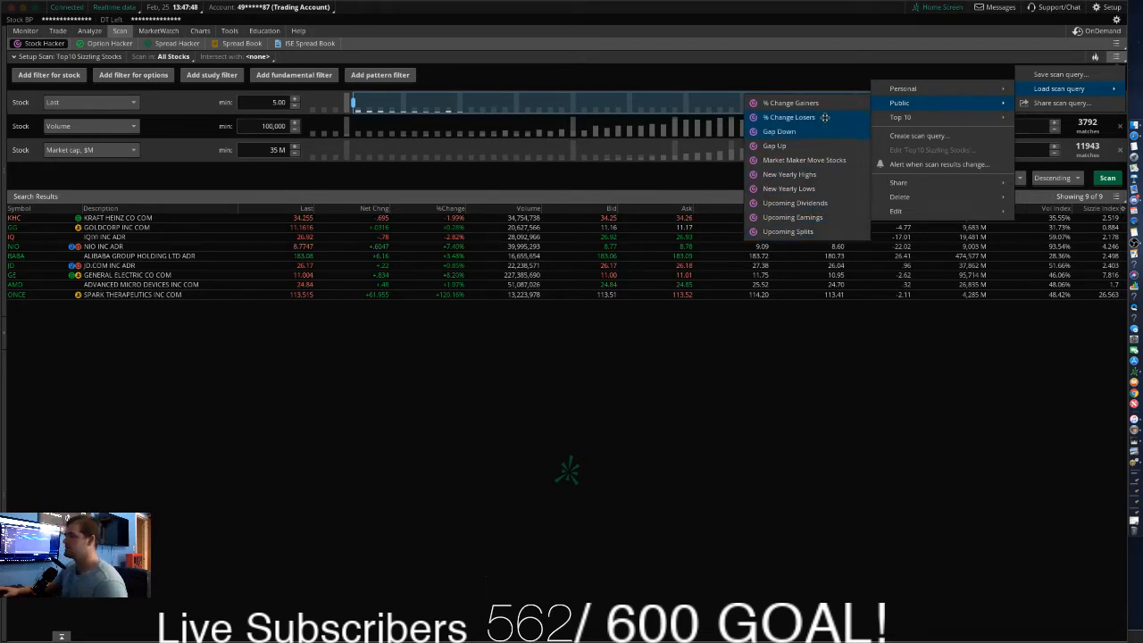
pyautogui.moveTo(793, 118)
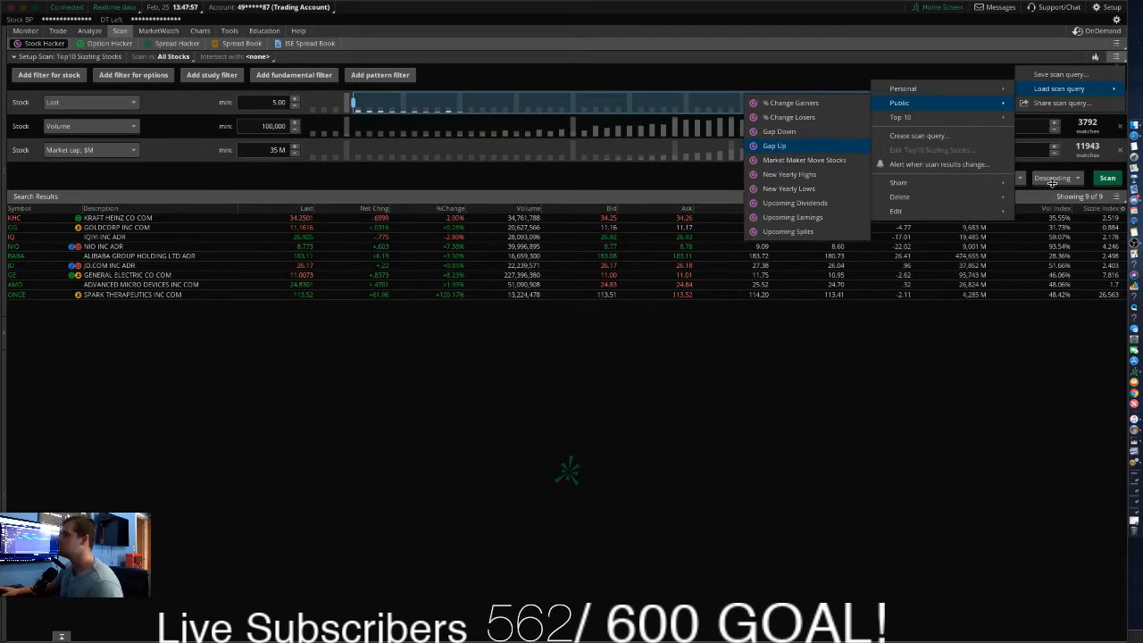
# Load the public Gap Up preset and run it, returning a full page of gap-up stocks.
pyautogui.click(773, 145)
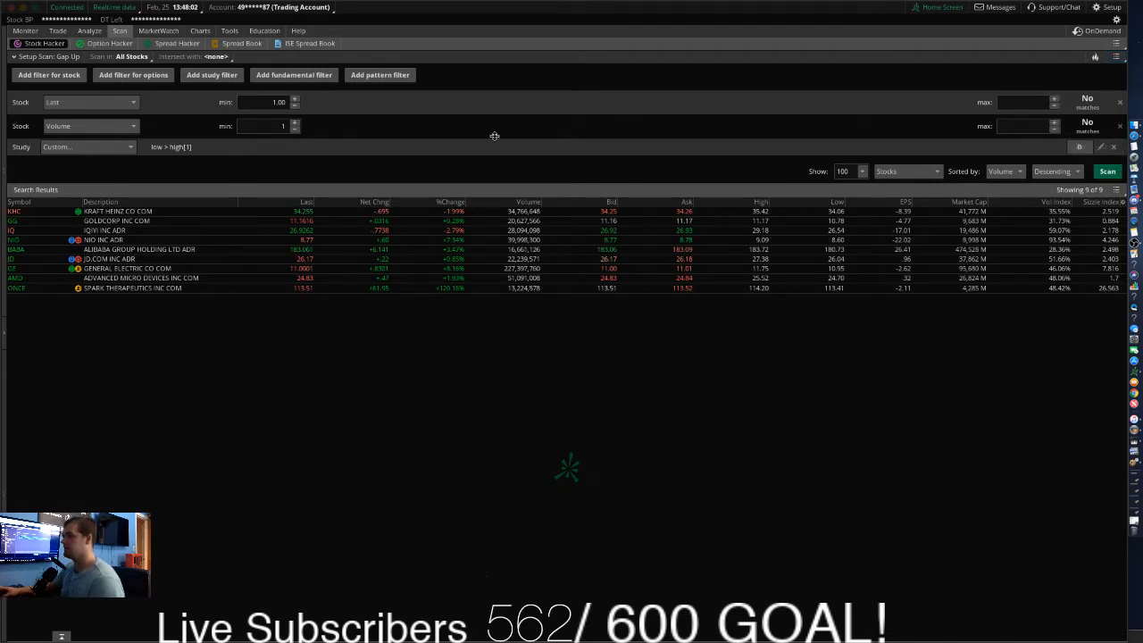
pyautogui.click(1107, 171)
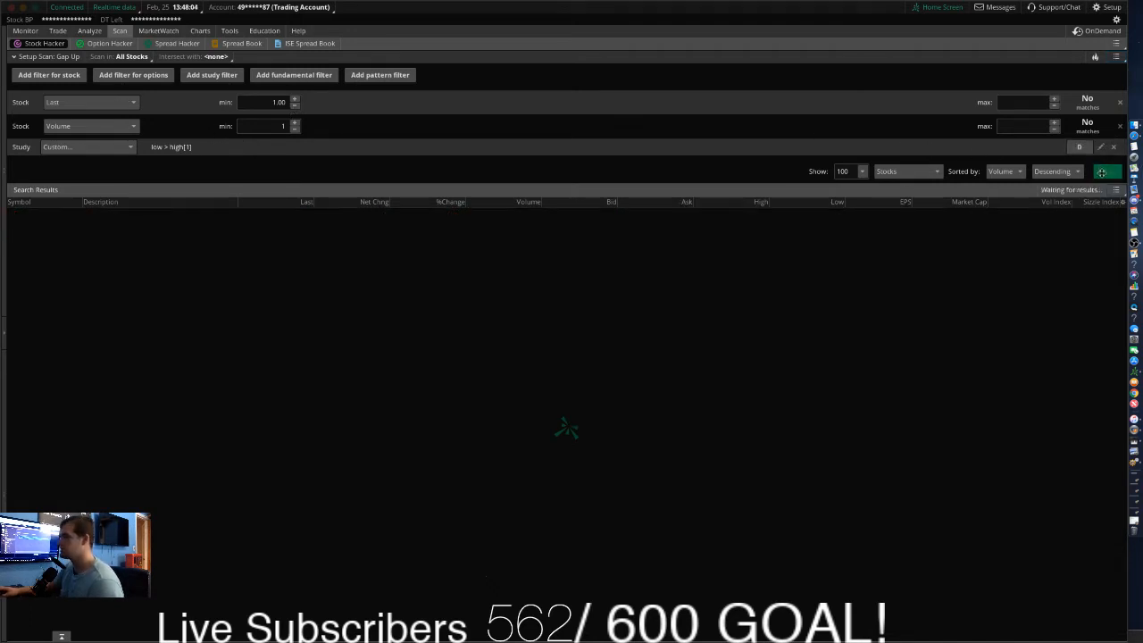
pyautogui.click(1105, 171)
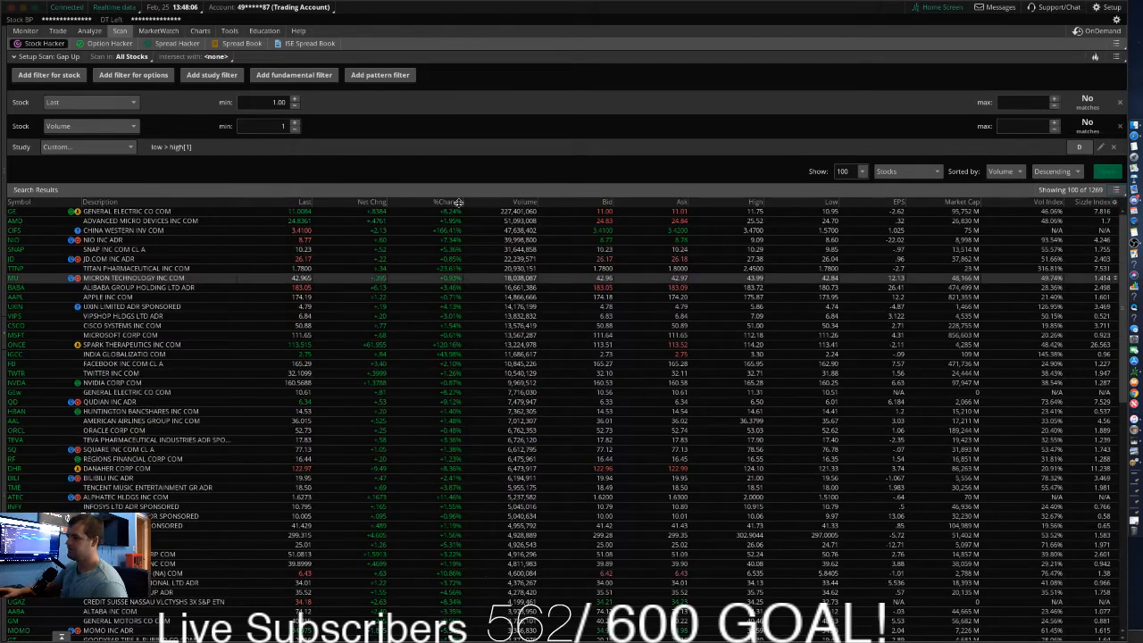
pyautogui.click(446, 199)
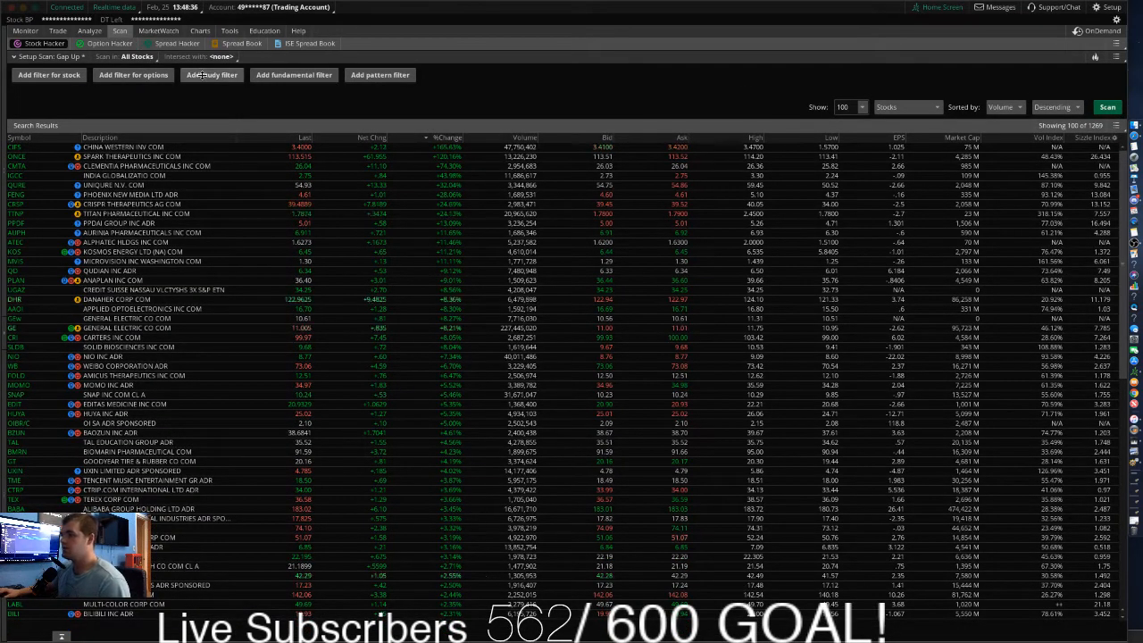
# Add a Gap_Up study filter: current bar's close gaps 4.5% or more above previous close.
pyautogui.click(211, 75)
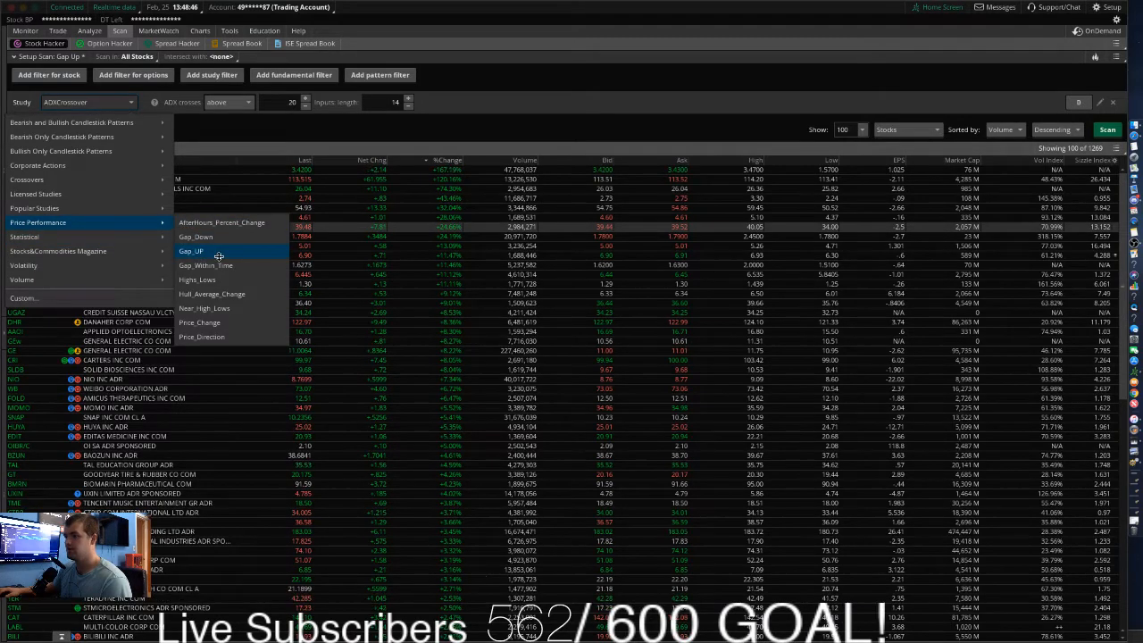
pyautogui.click(190, 249)
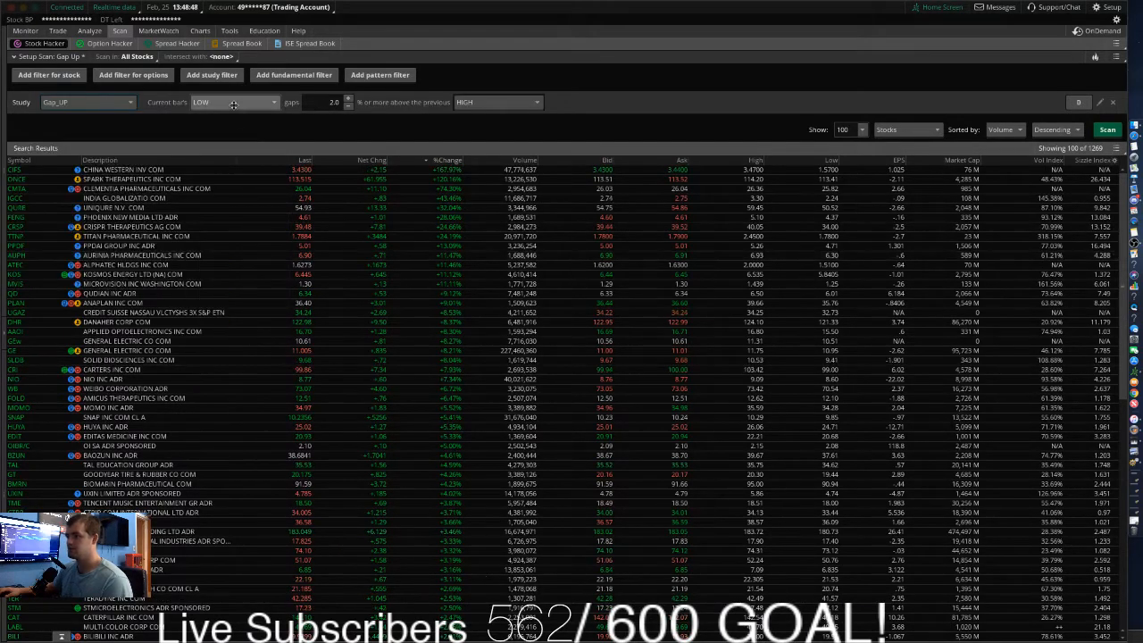
pyautogui.click(267, 102)
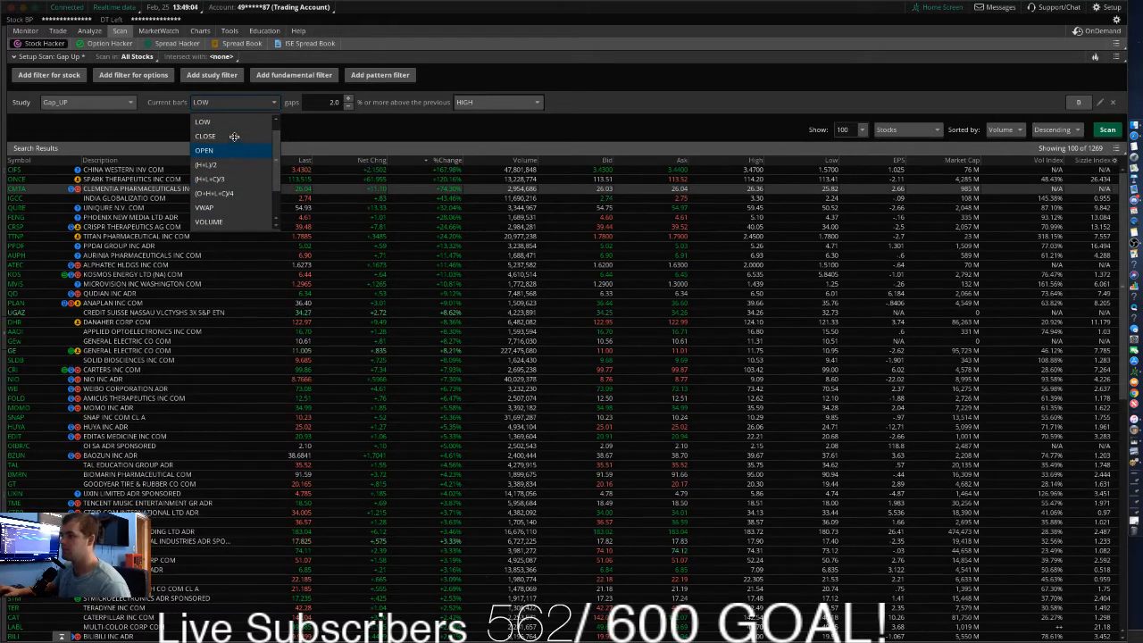
pyautogui.click(207, 136)
pyautogui.write('4.5')
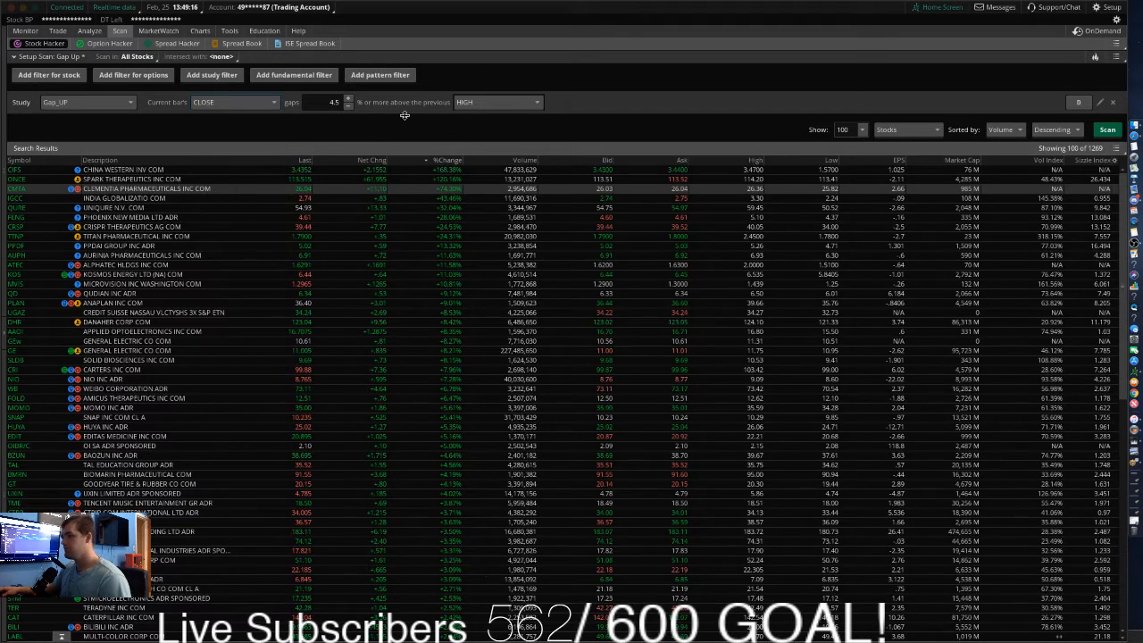
pyautogui.click(496, 100)
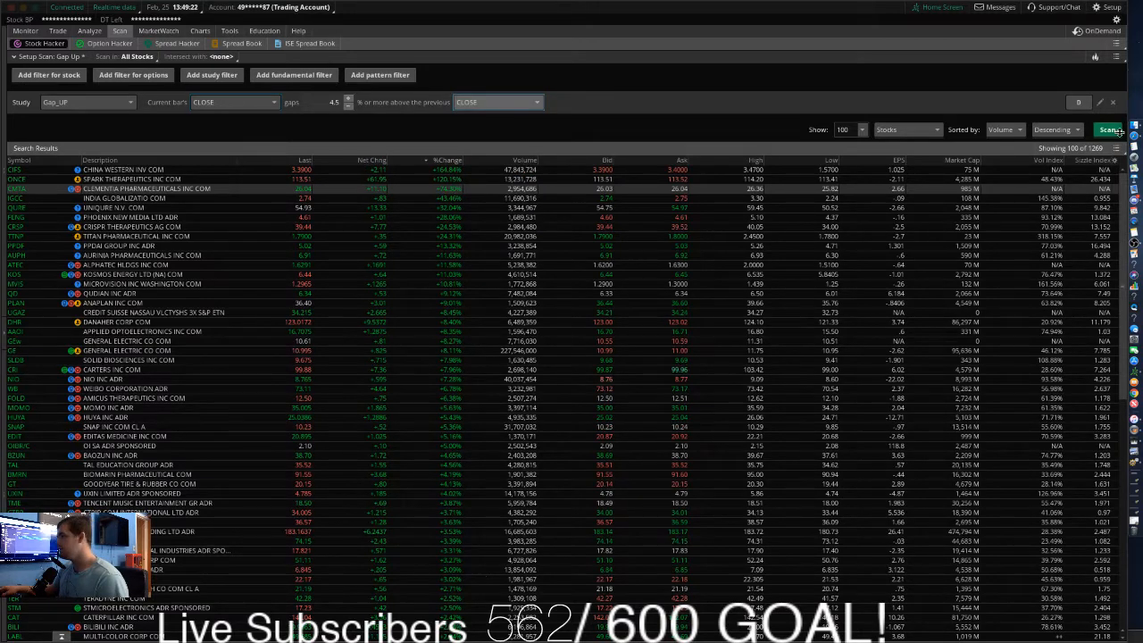
pyautogui.click(1110, 129)
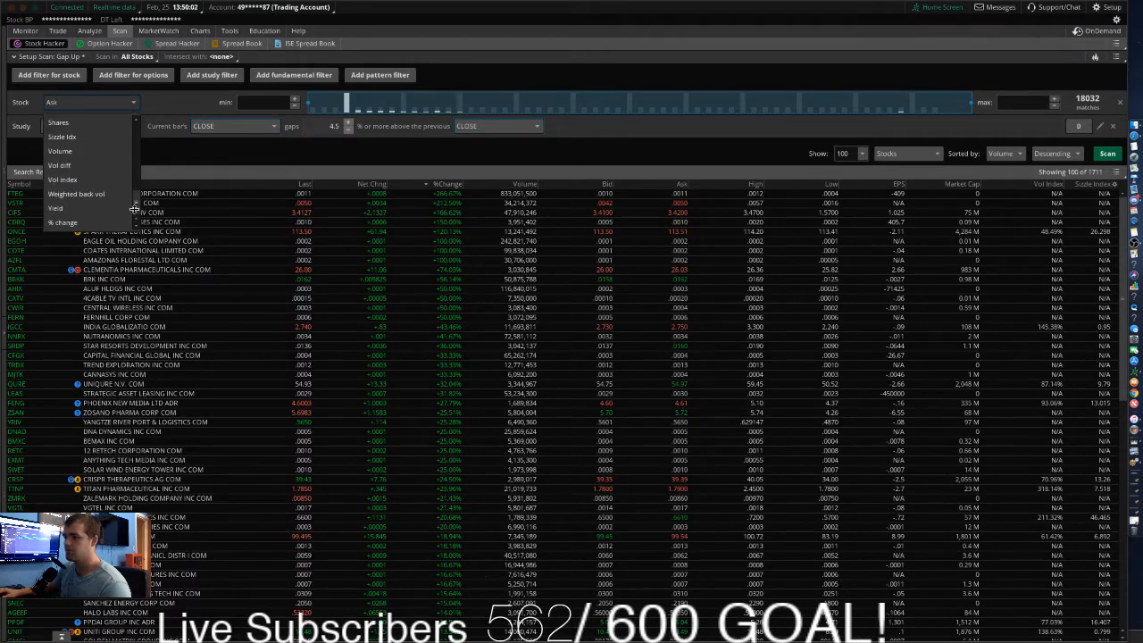
pyautogui.moveTo(55, 207)
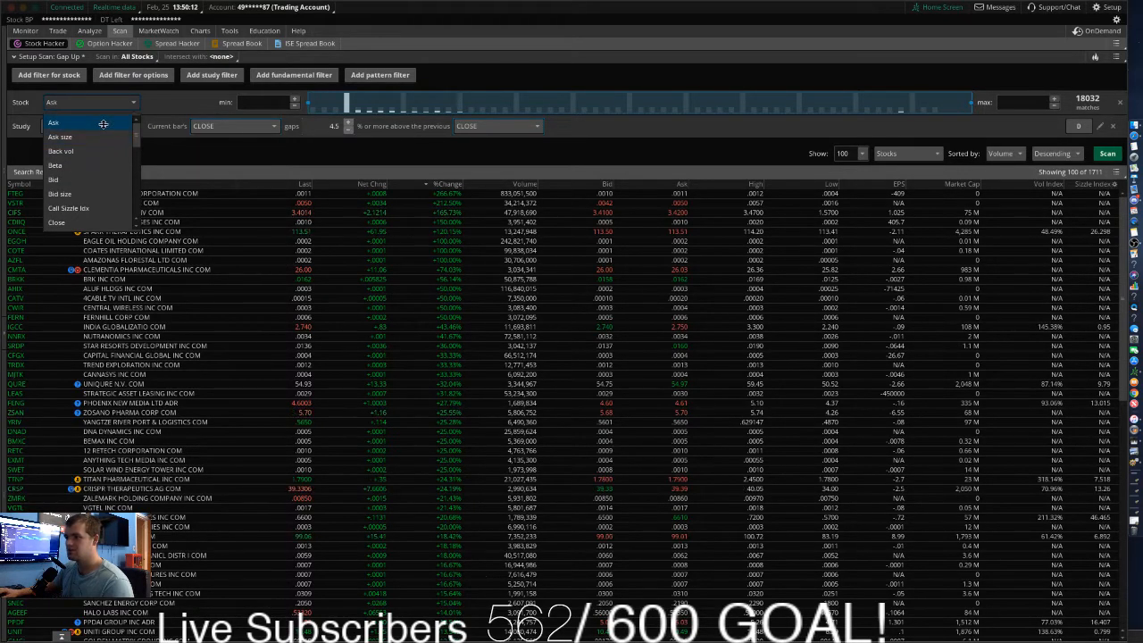
# Add an Ask price stock filter with minimum 2.50 and maximum 55.00, then rescan.
pyautogui.click(80, 123)
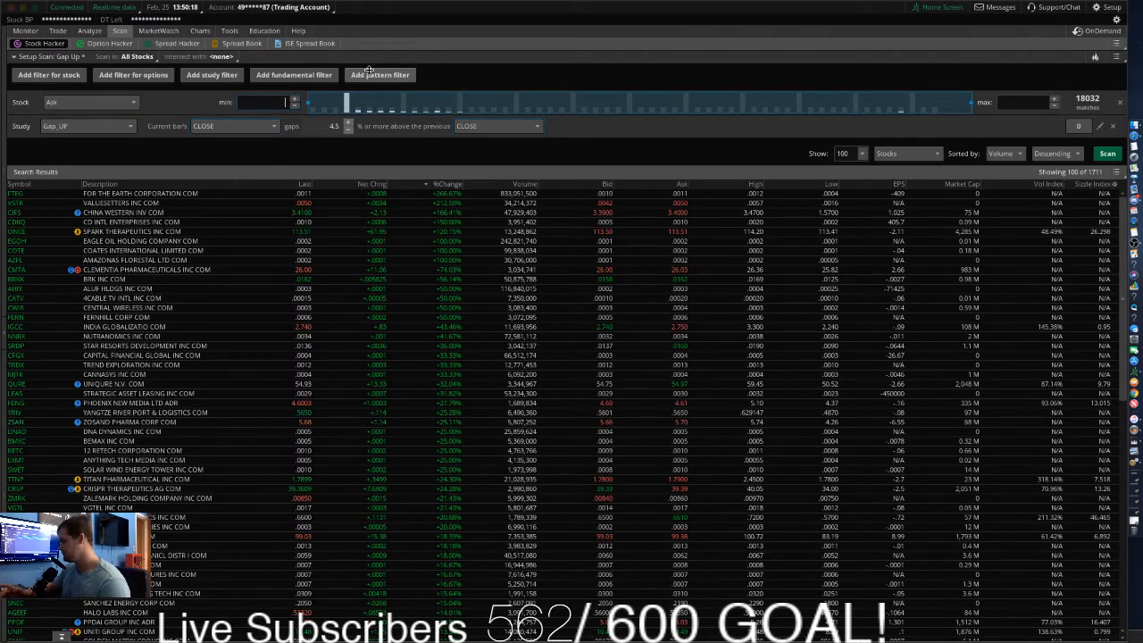
pyautogui.write('2.50')
pyautogui.click(1023, 102)
pyautogui.write('15')
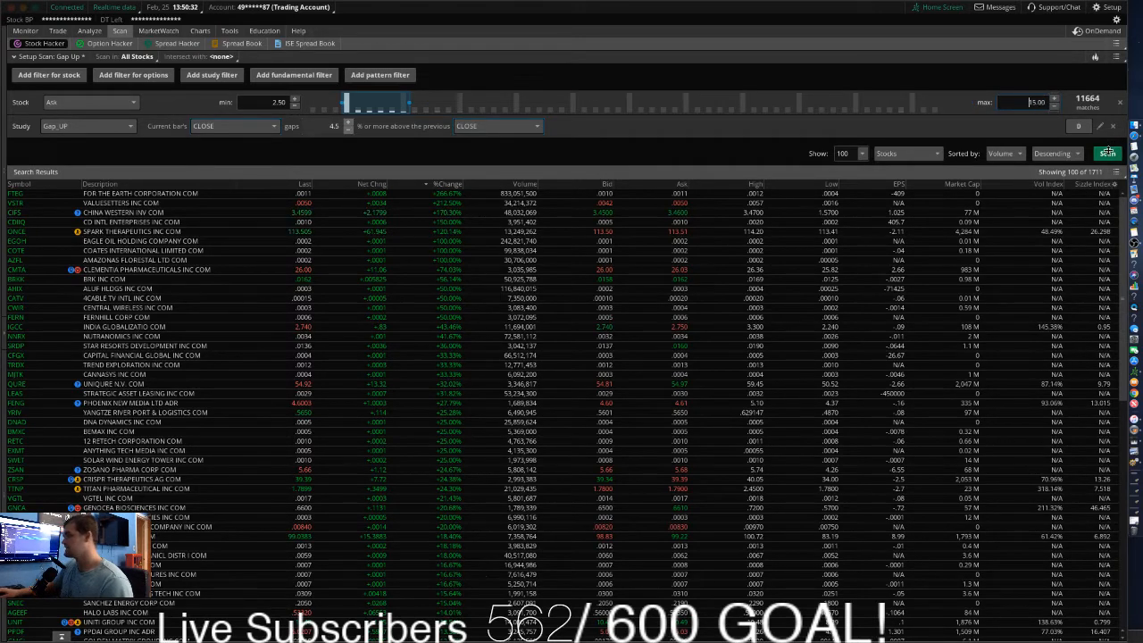
pyautogui.click(1107, 153)
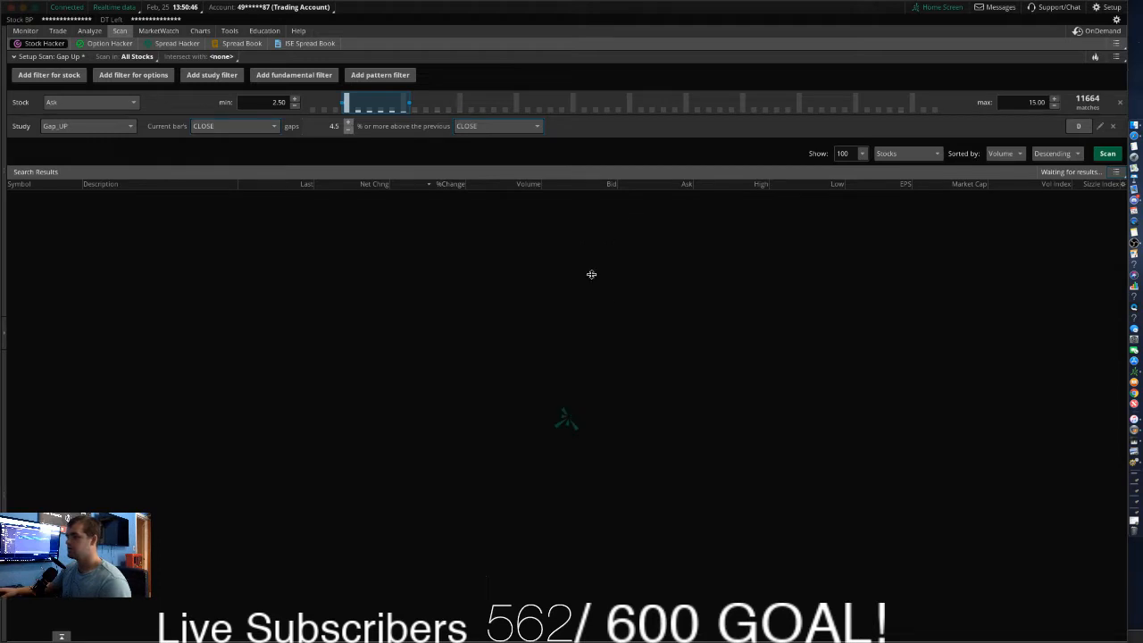
pyautogui.click(1107, 154)
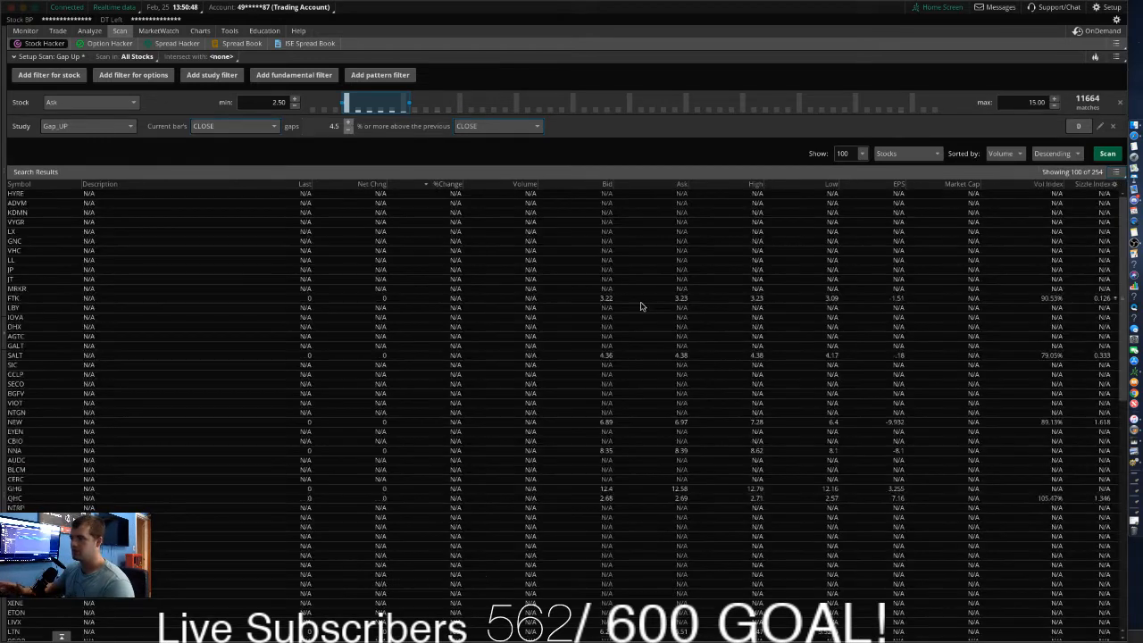
pyautogui.click(1107, 154)
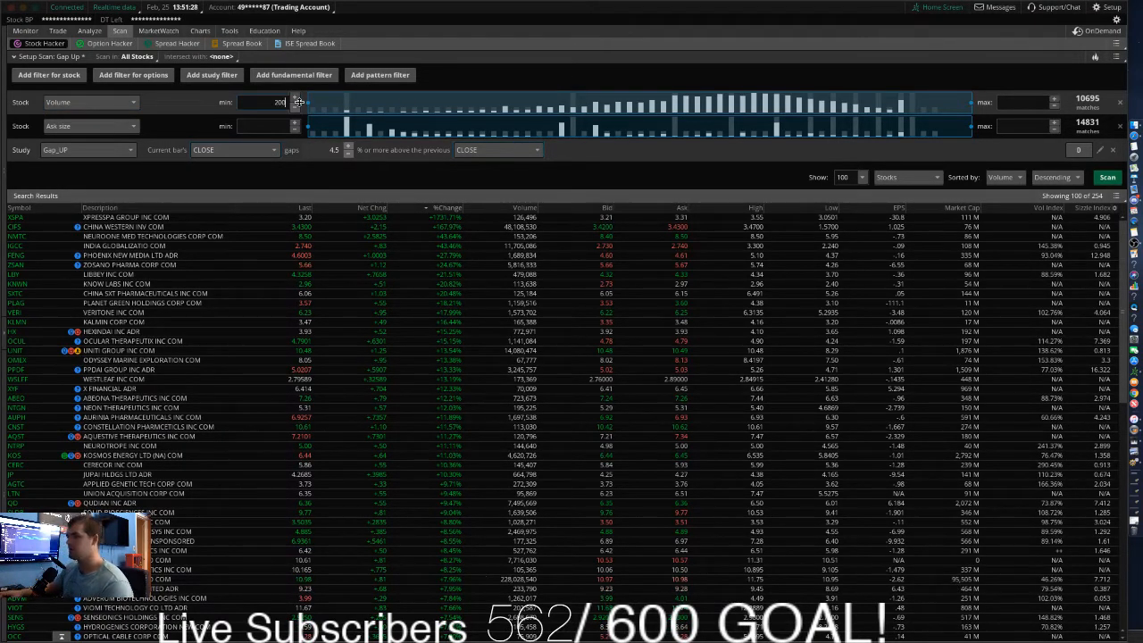
# Require a minimum volume of 200,000 and rerun the scan.
pyautogui.write('200000')
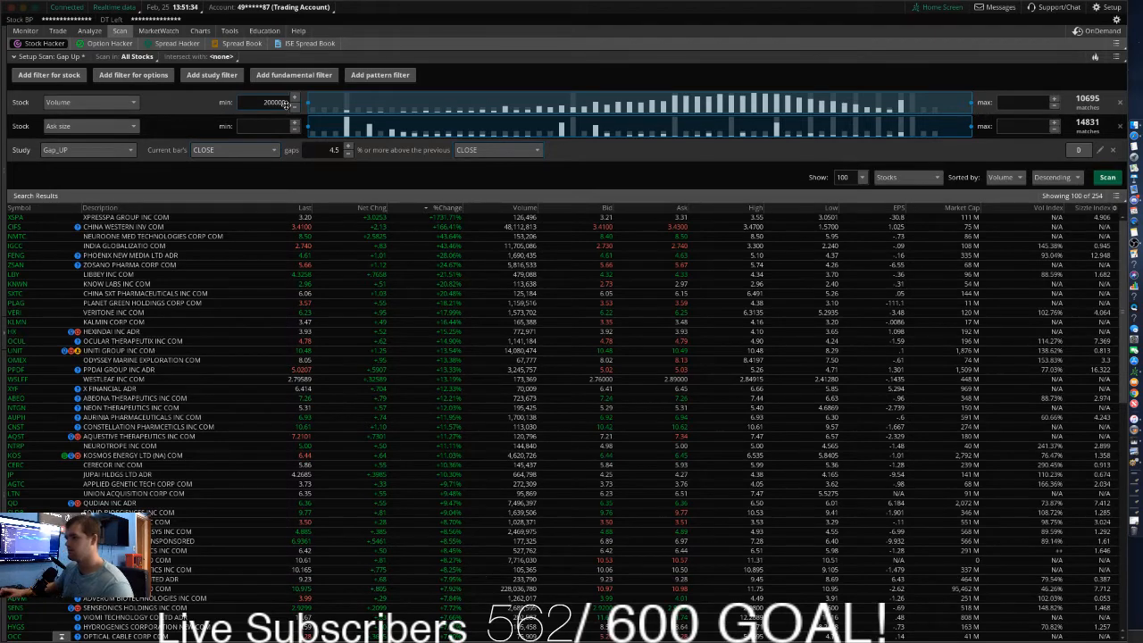
pyautogui.click(1107, 177)
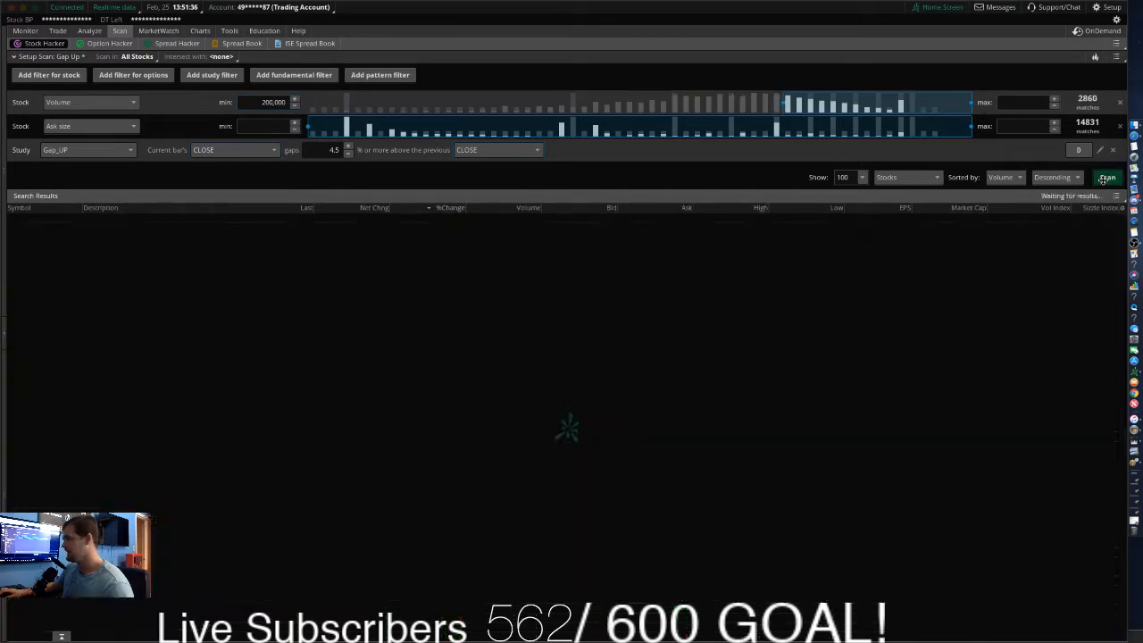
pyautogui.click(1107, 177)
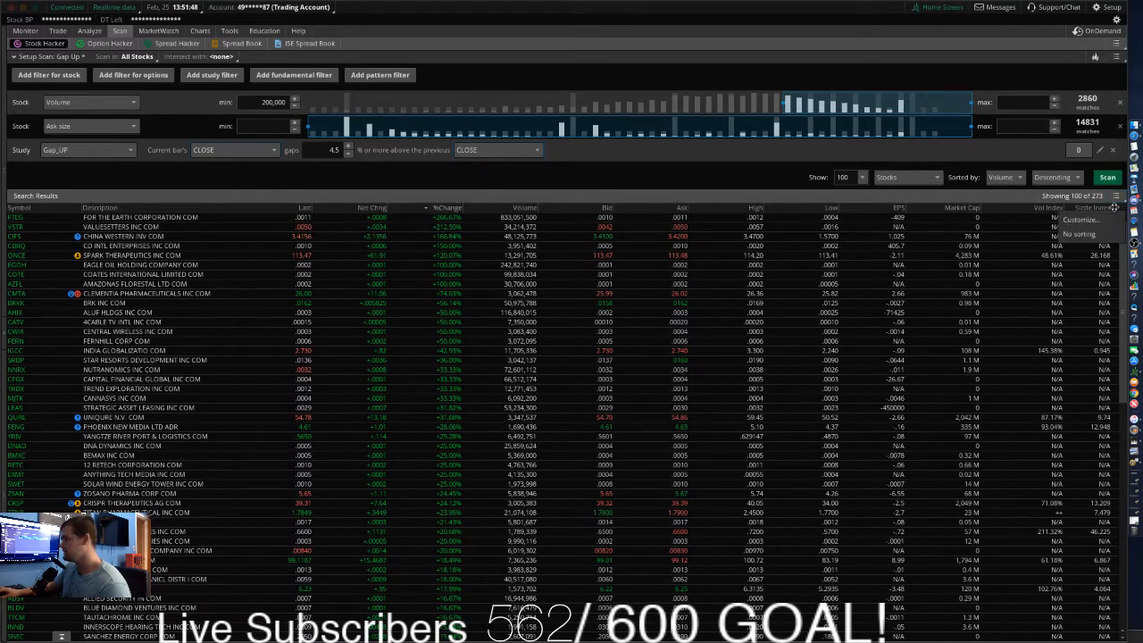
pyautogui.click(1082, 218)
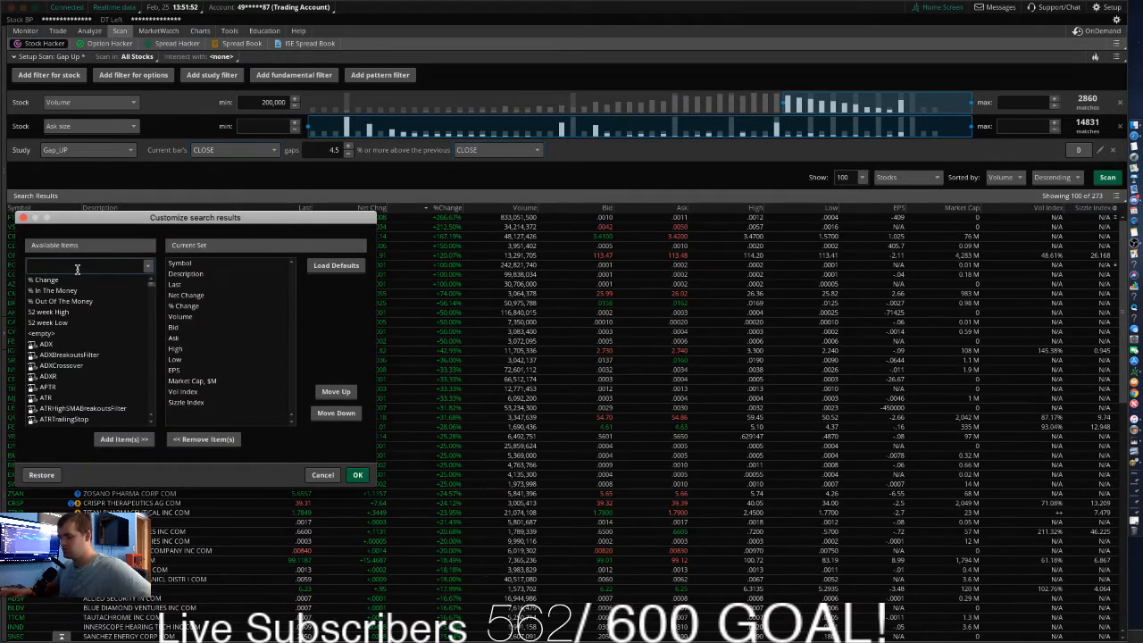
pyautogui.write('float')
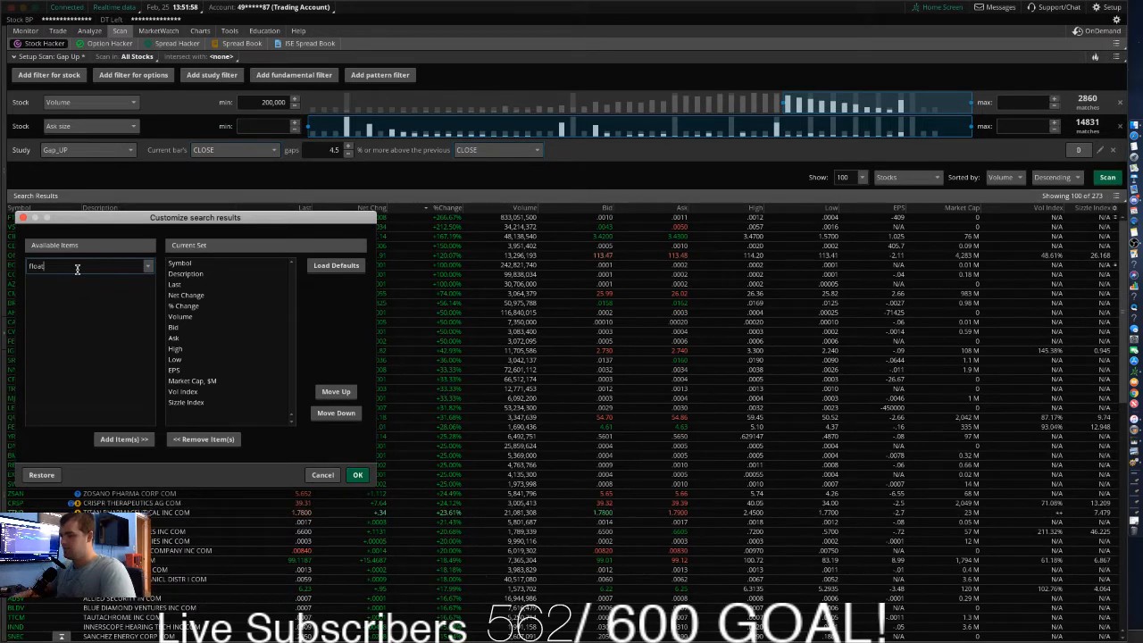
pyautogui.write('fl')
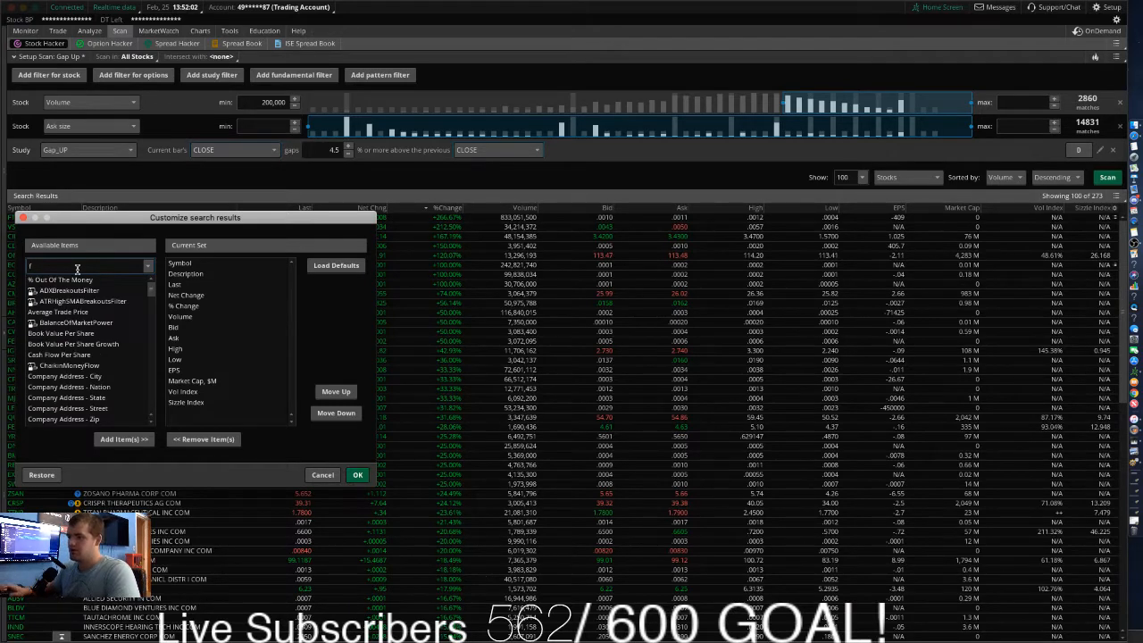
pyautogui.click(357, 475)
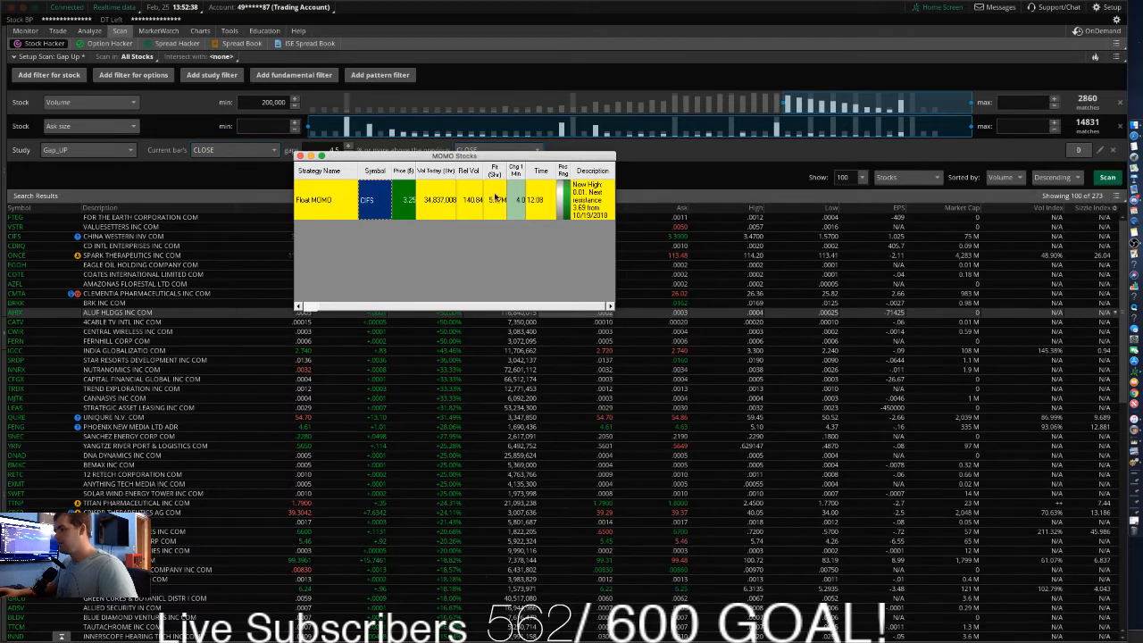
pyautogui.moveTo(348, 204)
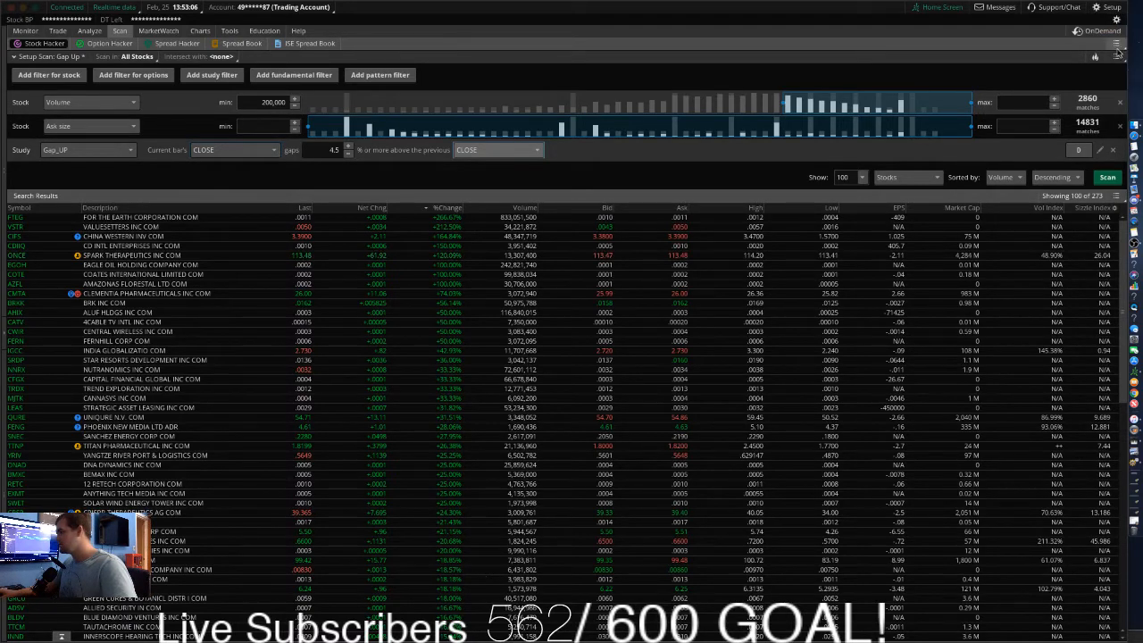
# Attempt to save the scan query as Gap Up and dismiss the resulting error.
pyautogui.click(1114, 52)
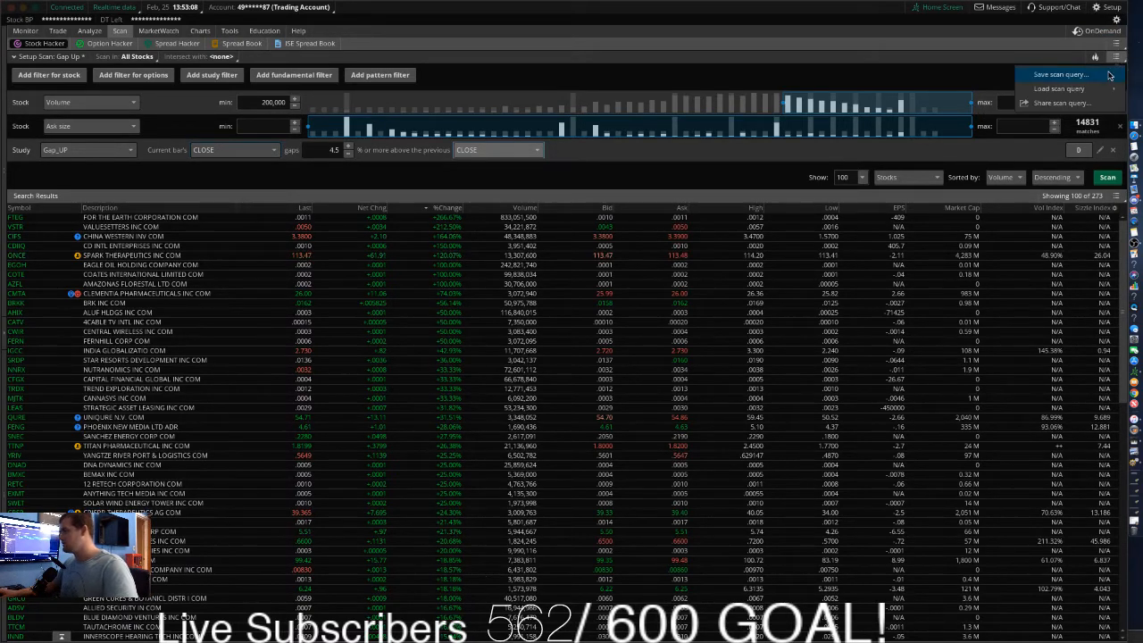
pyautogui.click(1061, 75)
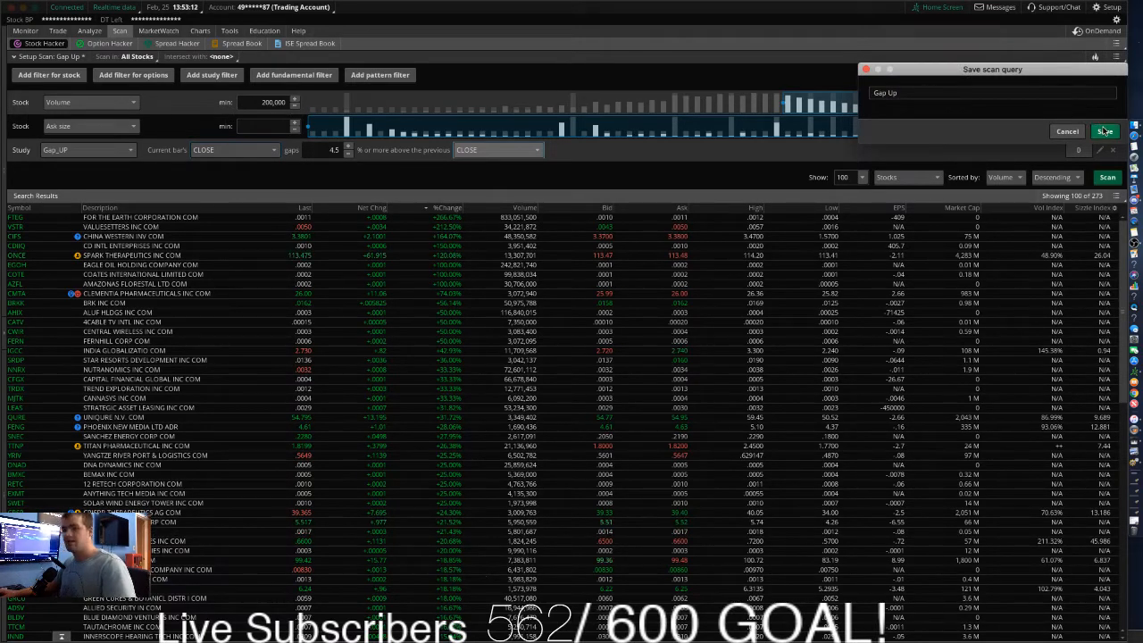
pyautogui.click(1103, 132)
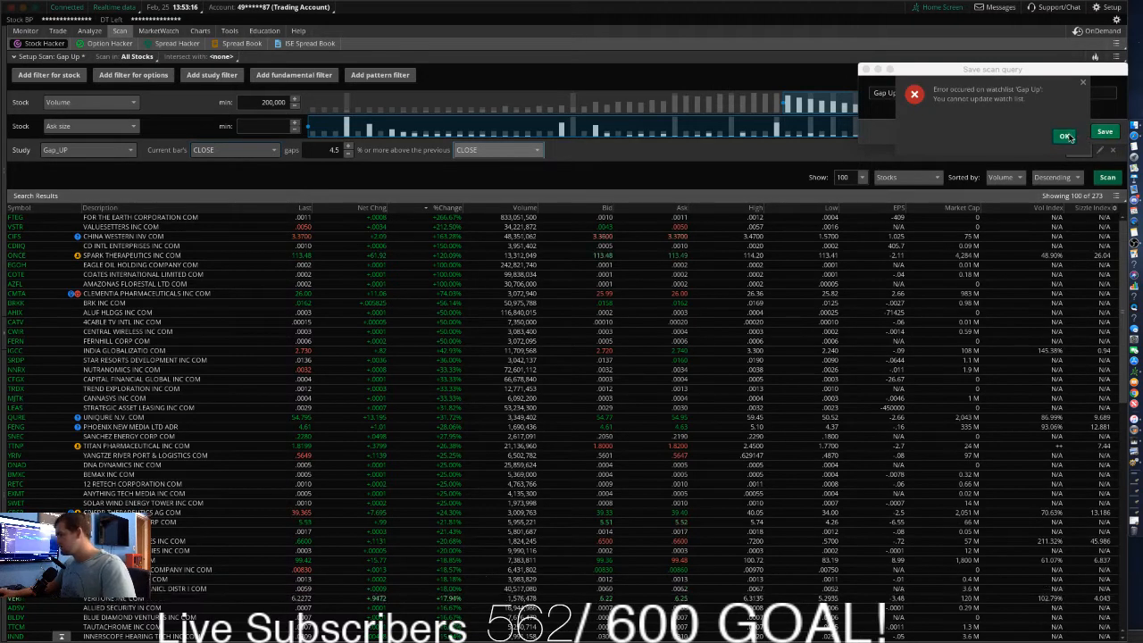
pyautogui.click(1064, 136)
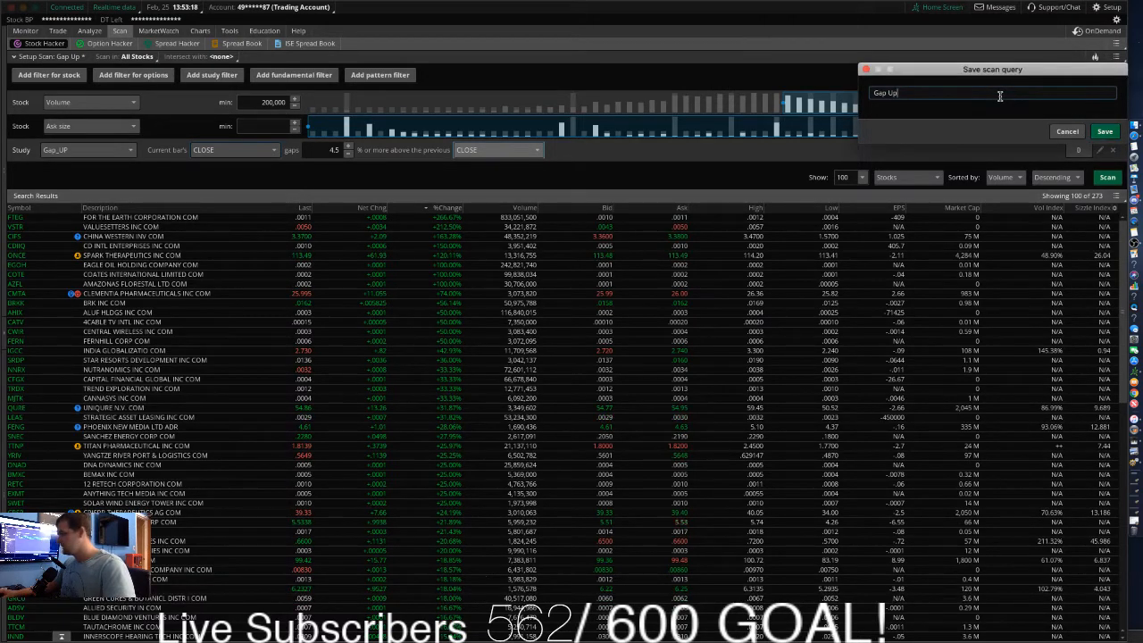
# Rename the scan query to 'Gappers Today' and save it.
pyautogui.press('BackSpace')
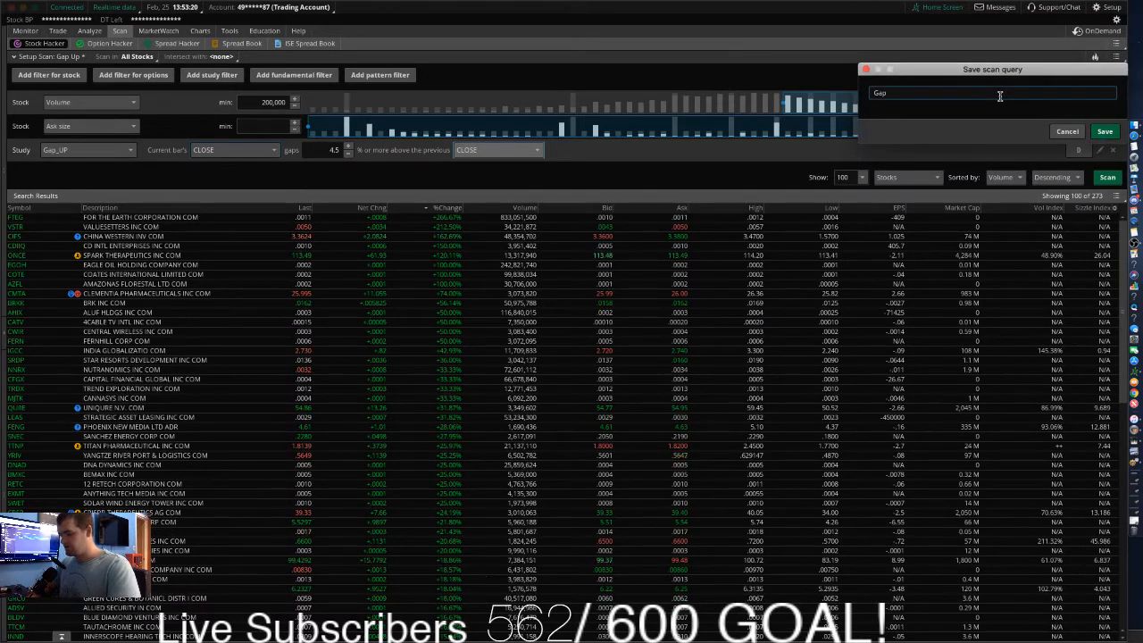
pyautogui.write('p')
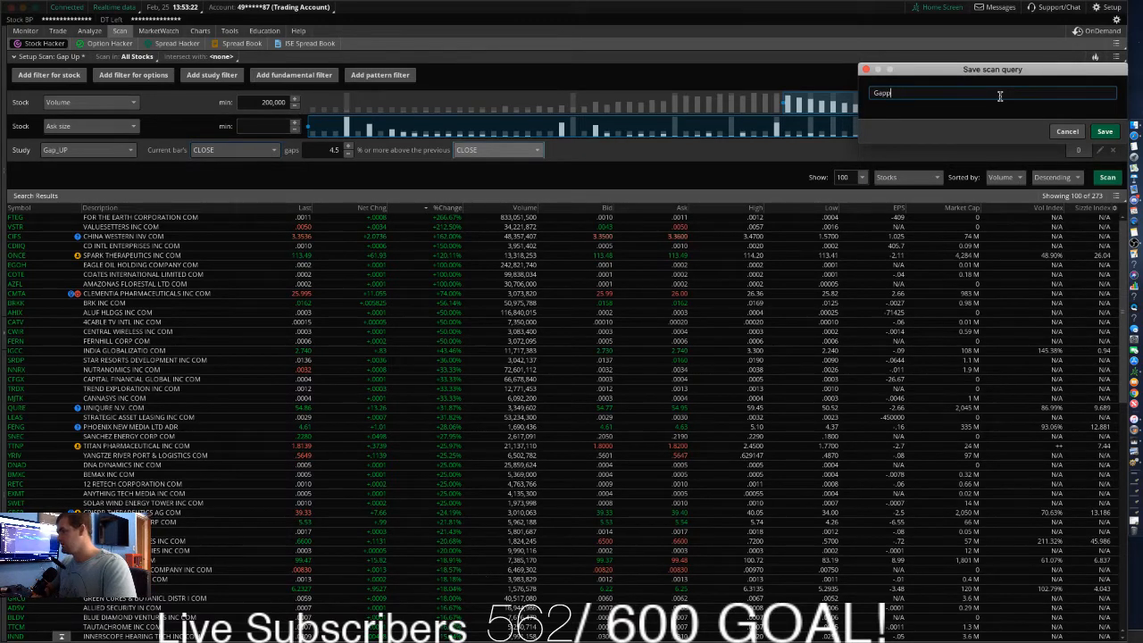
pyautogui.write('pers T')
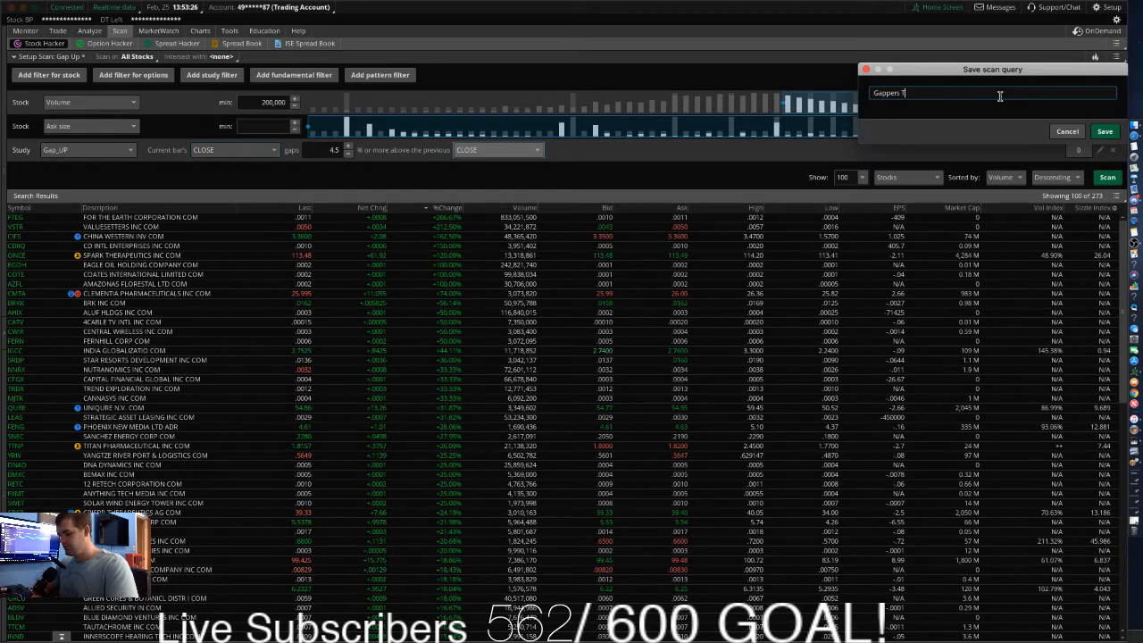
pyautogui.write('oday')
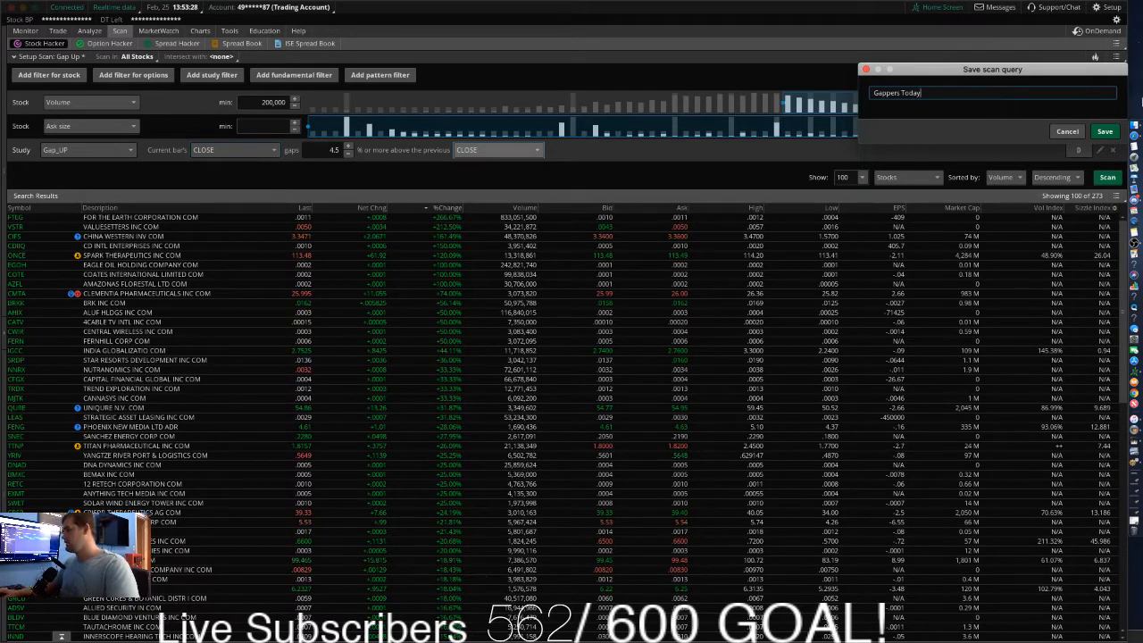
pyautogui.click(1103, 132)
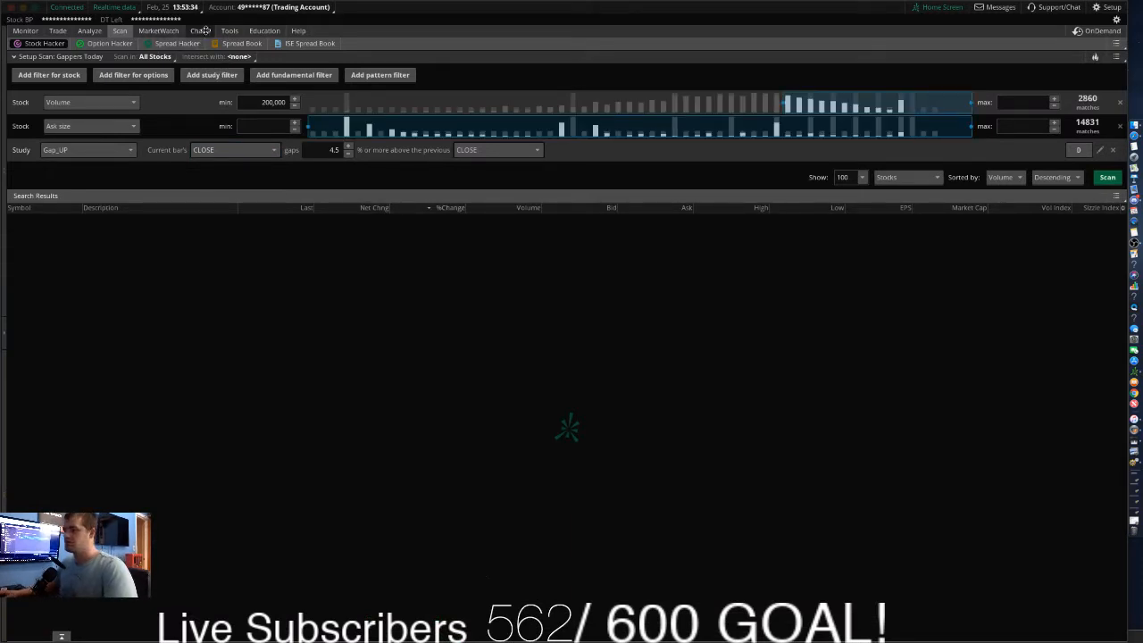
# On the Charts tab, load the personal Gappers Today list into the watchlist sidebar.
pyautogui.click(200, 30)
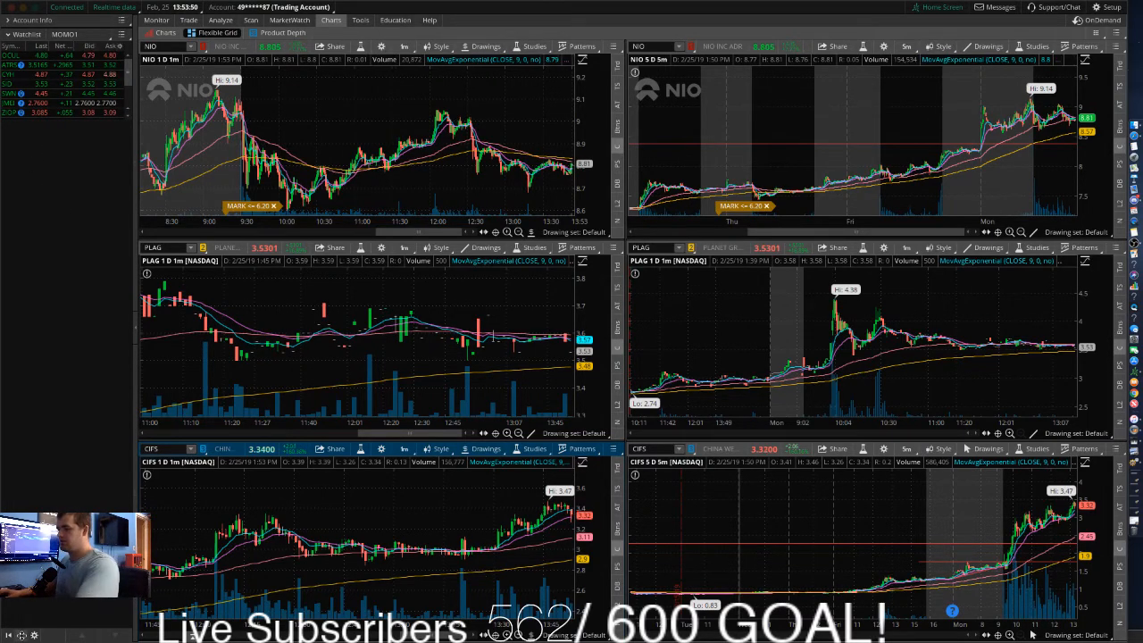
pyautogui.click(32, 19)
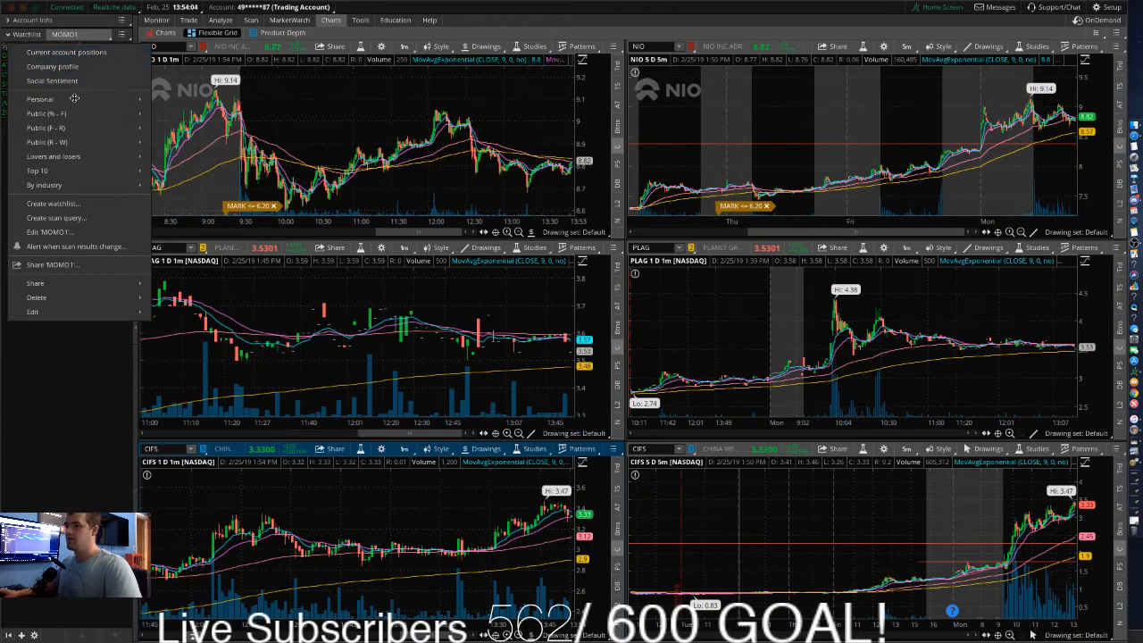
pyautogui.moveTo(40, 100)
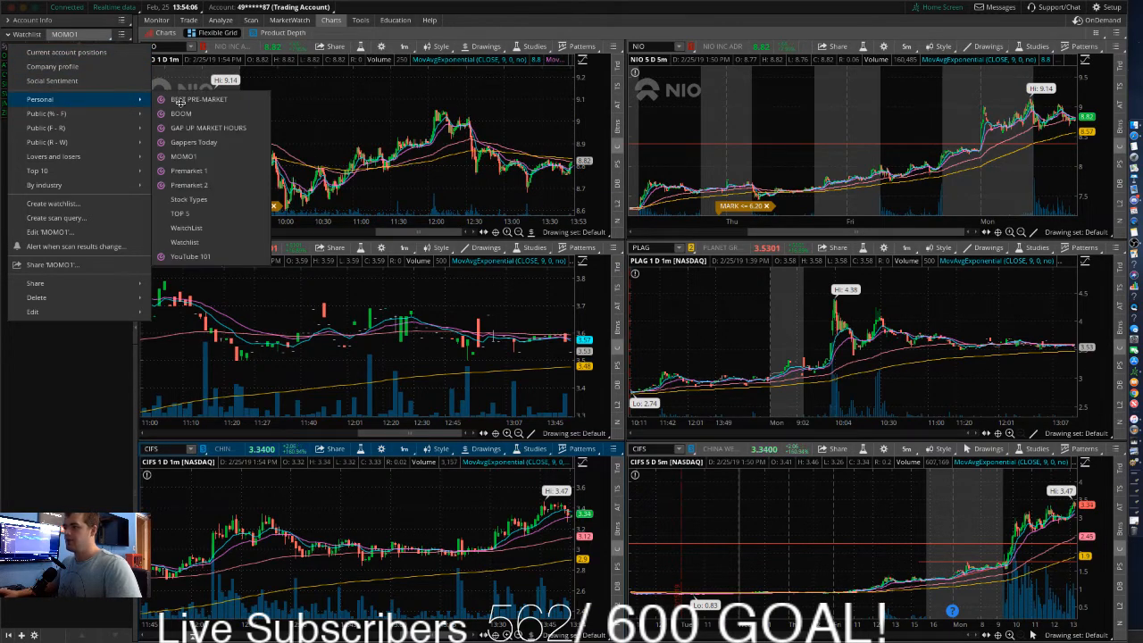
pyautogui.moveTo(193, 143)
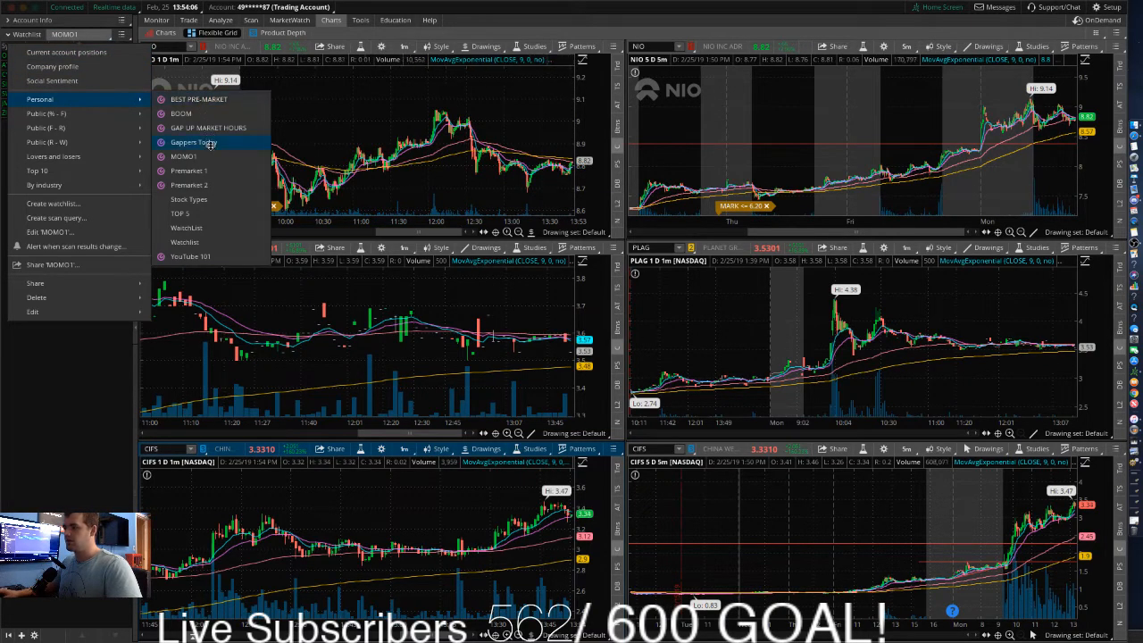
pyautogui.click(193, 143)
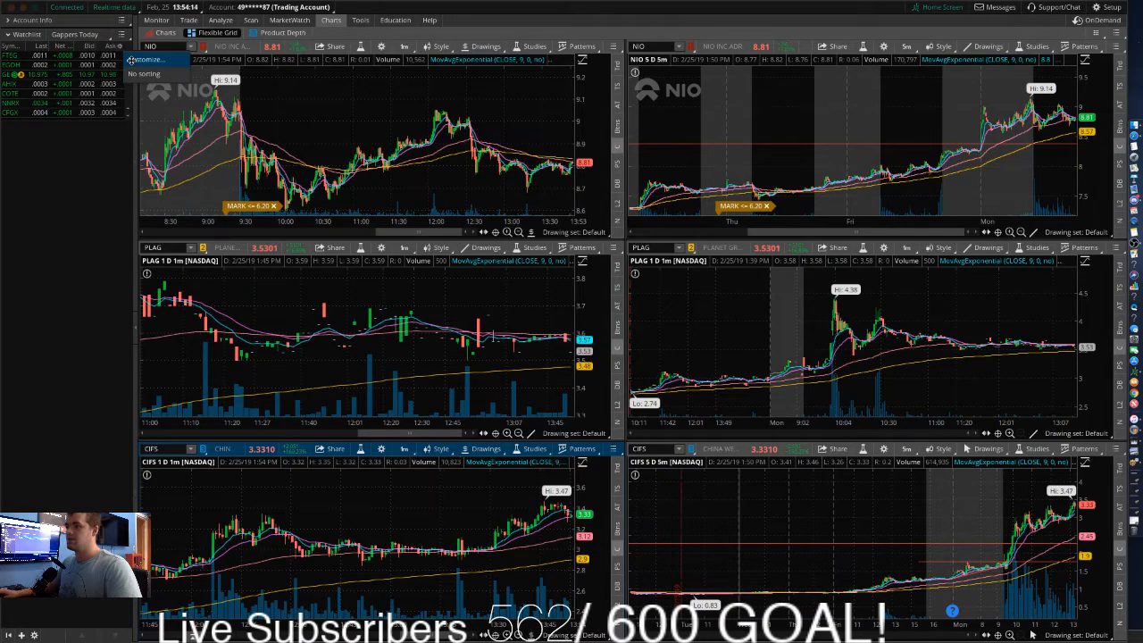
# Customize the watchlist columns to add % Change alongside last, bid and ask.
pyautogui.click(150, 58)
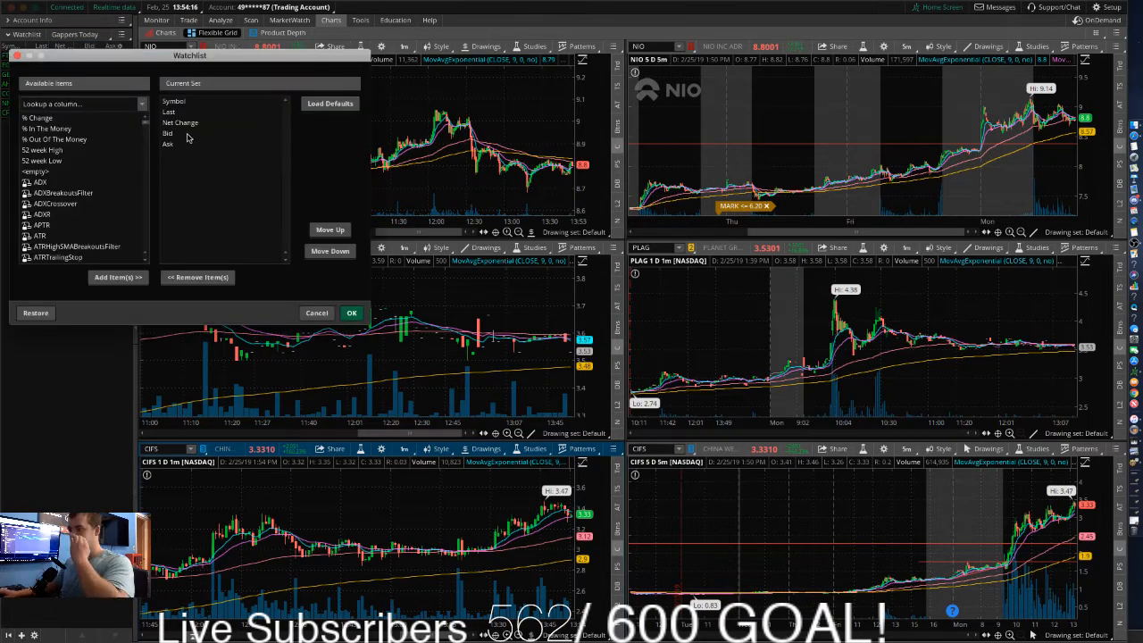
pyautogui.moveTo(180, 121)
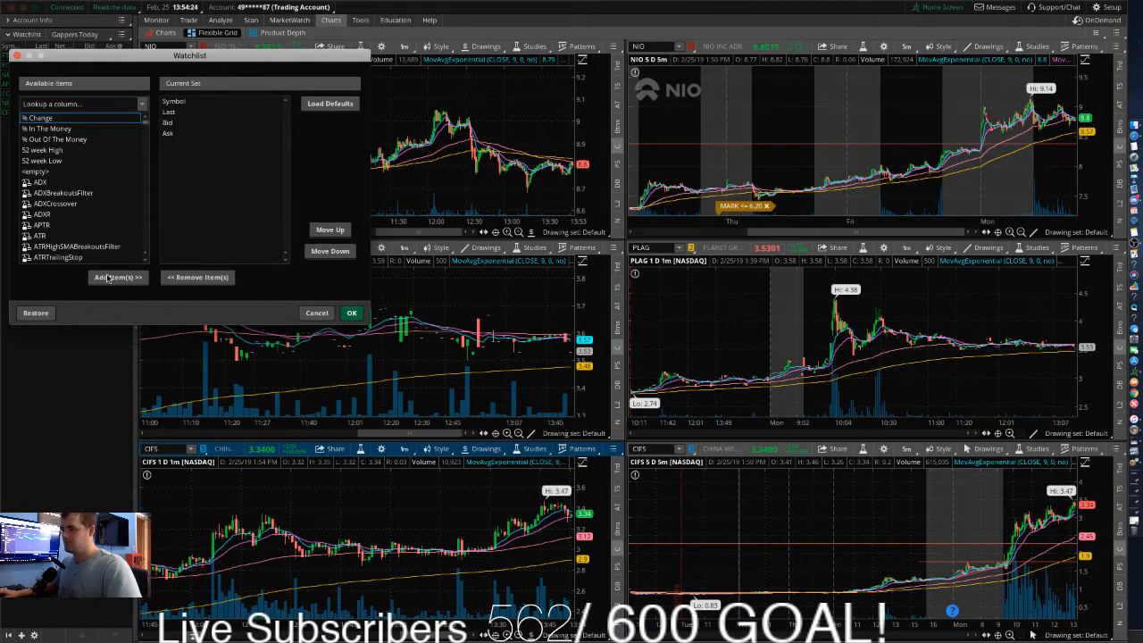
pyautogui.click(118, 277)
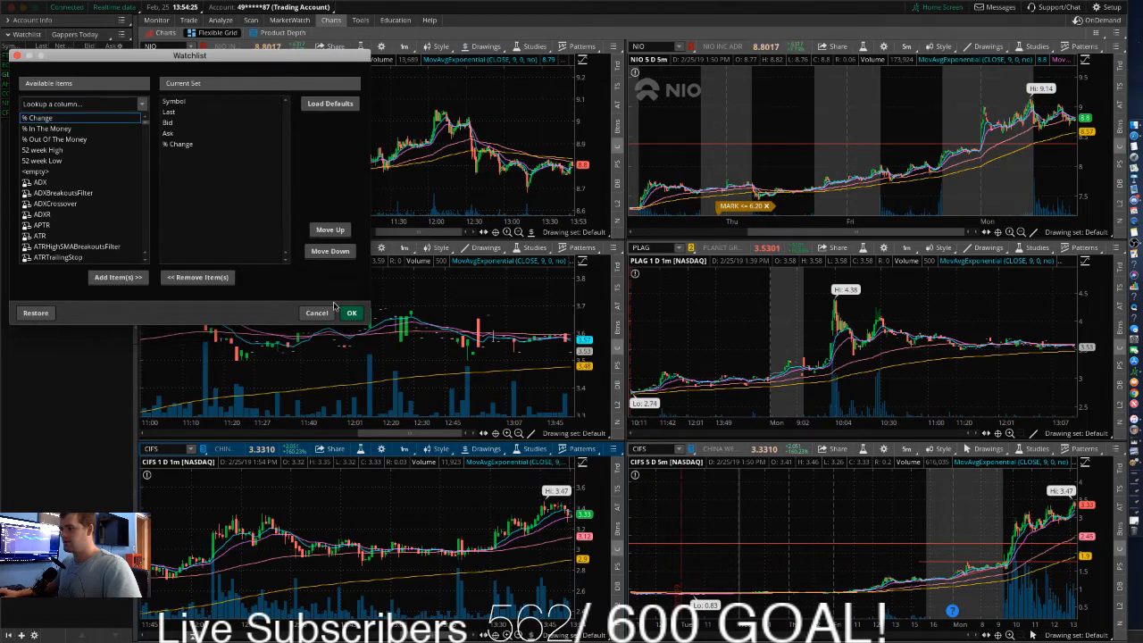
pyautogui.click(350, 312)
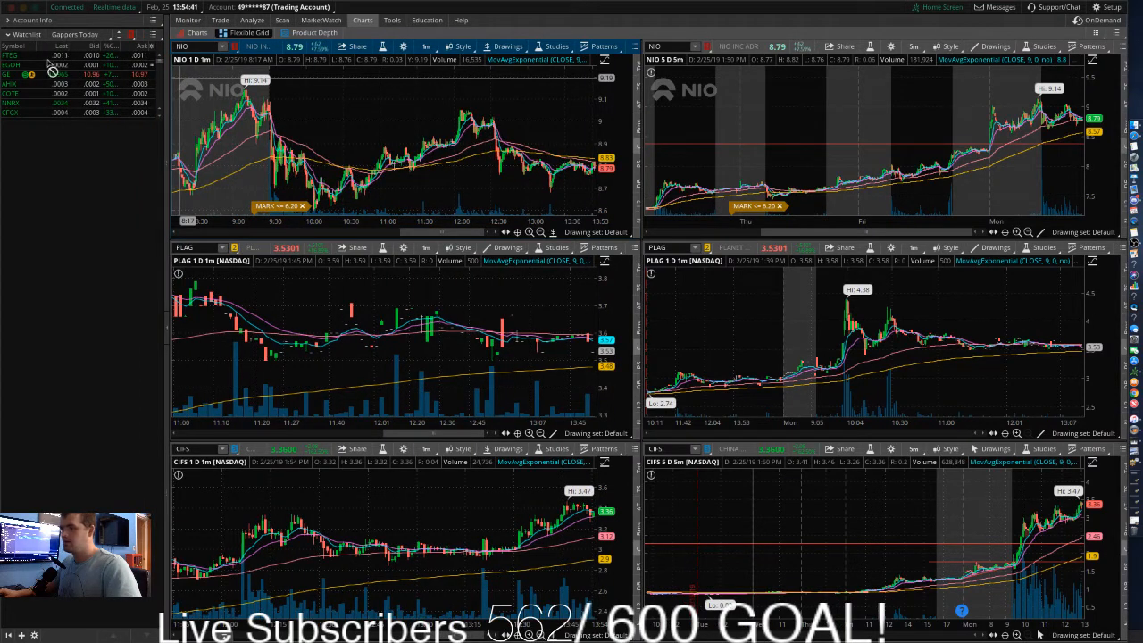
# Chart CIFS from the Gappers Today list, then return to the stock scanner.
pyautogui.click(11, 64)
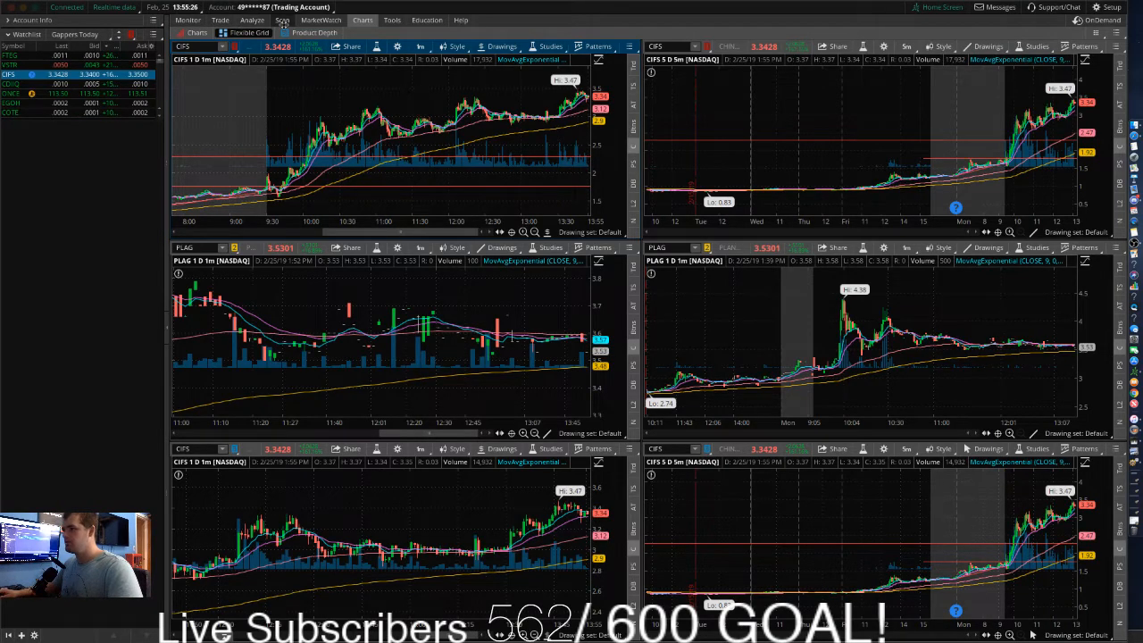
pyautogui.click(282, 19)
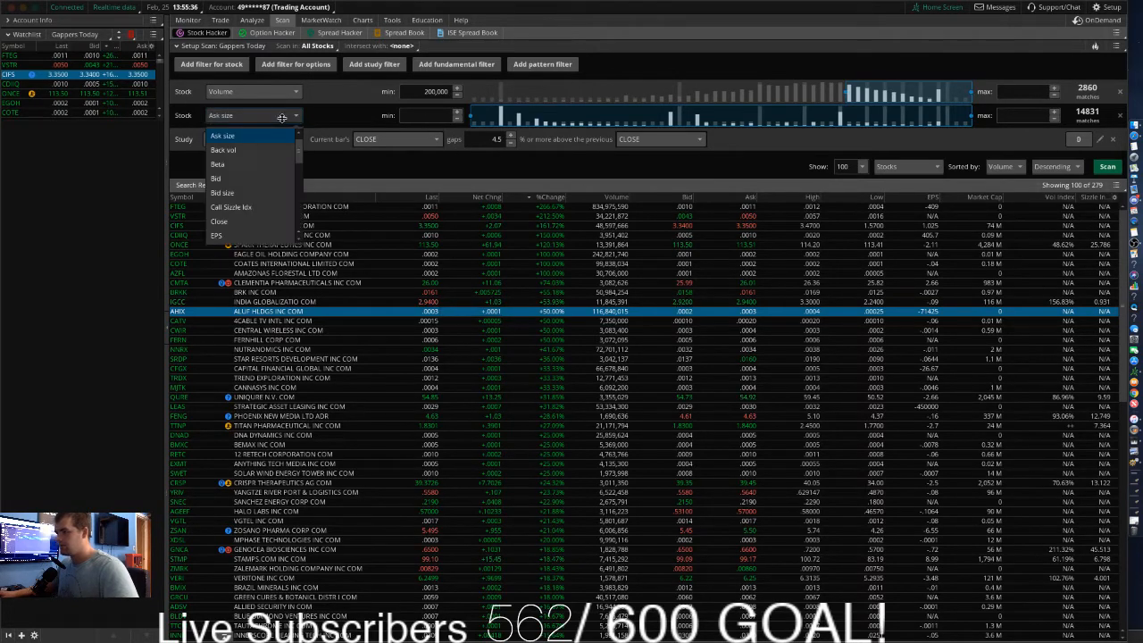
pyautogui.moveTo(218, 164)
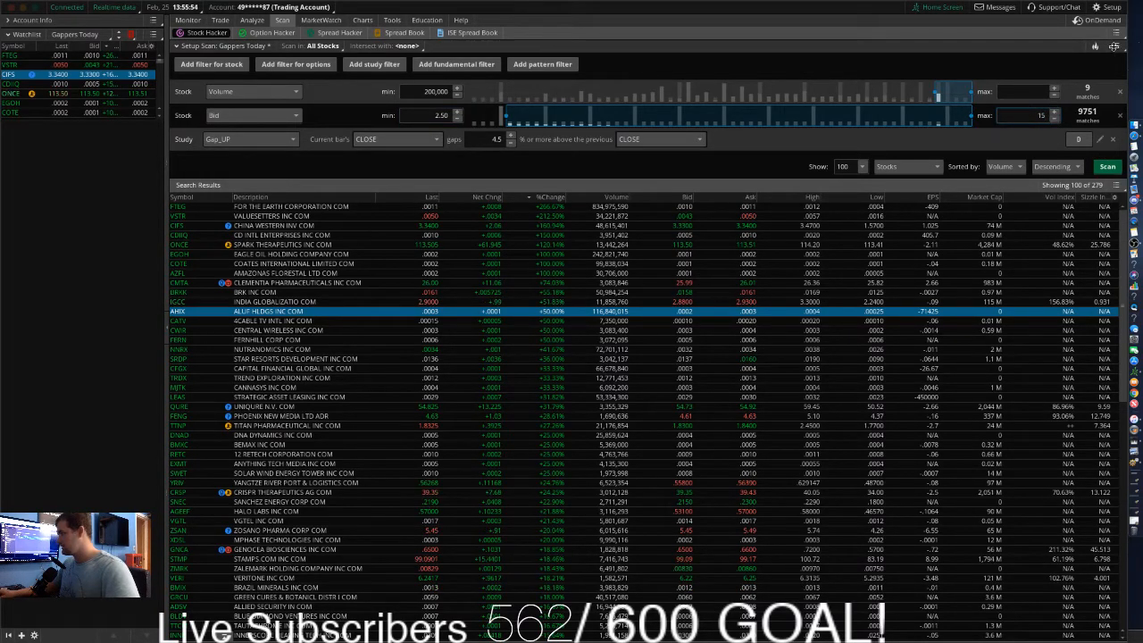
# Rerun the scan with the price filter set between 2.50 and 15.00.
pyautogui.click(1107, 166)
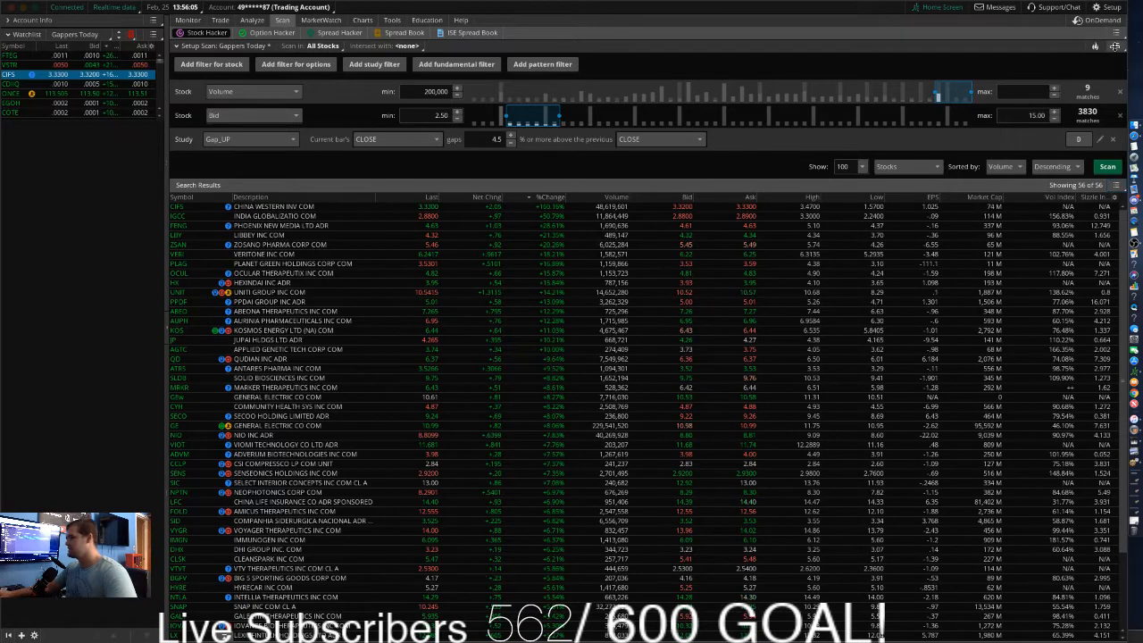
# Save the scan query again over 'Gappers Today', keeping the name and the narrower price range.
pyautogui.click(1114, 46)
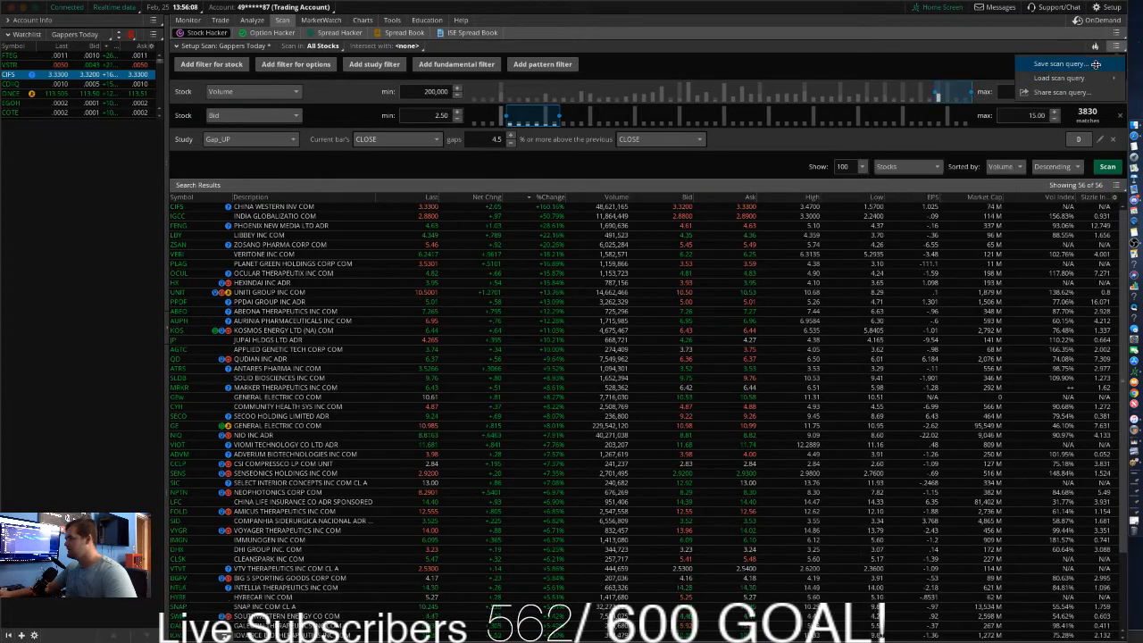
pyautogui.click(1060, 64)
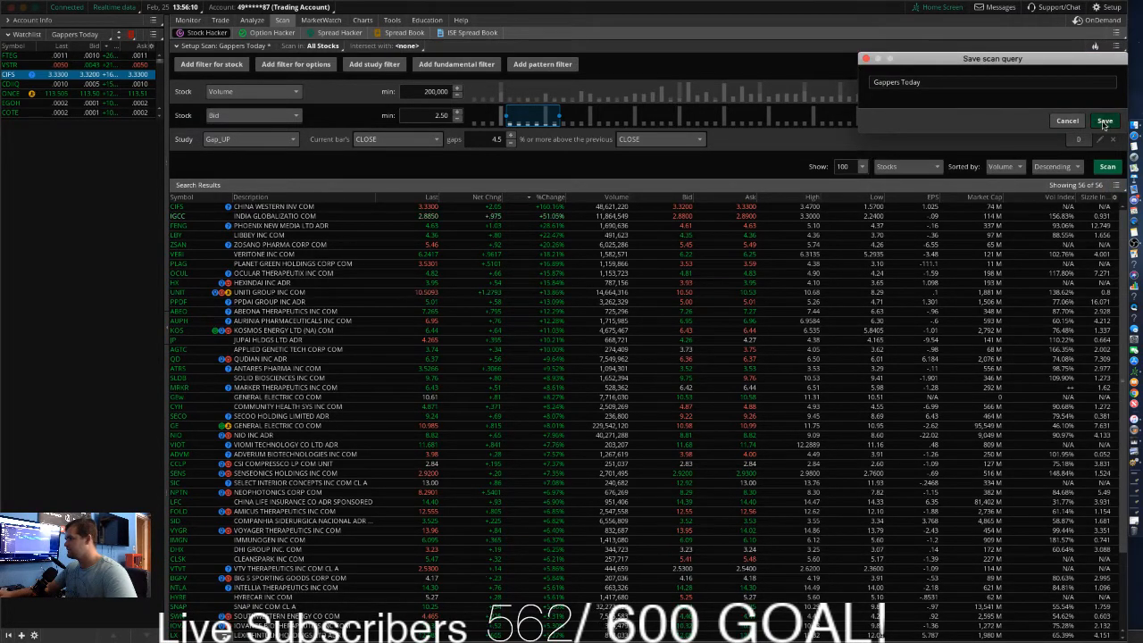
pyautogui.click(1103, 121)
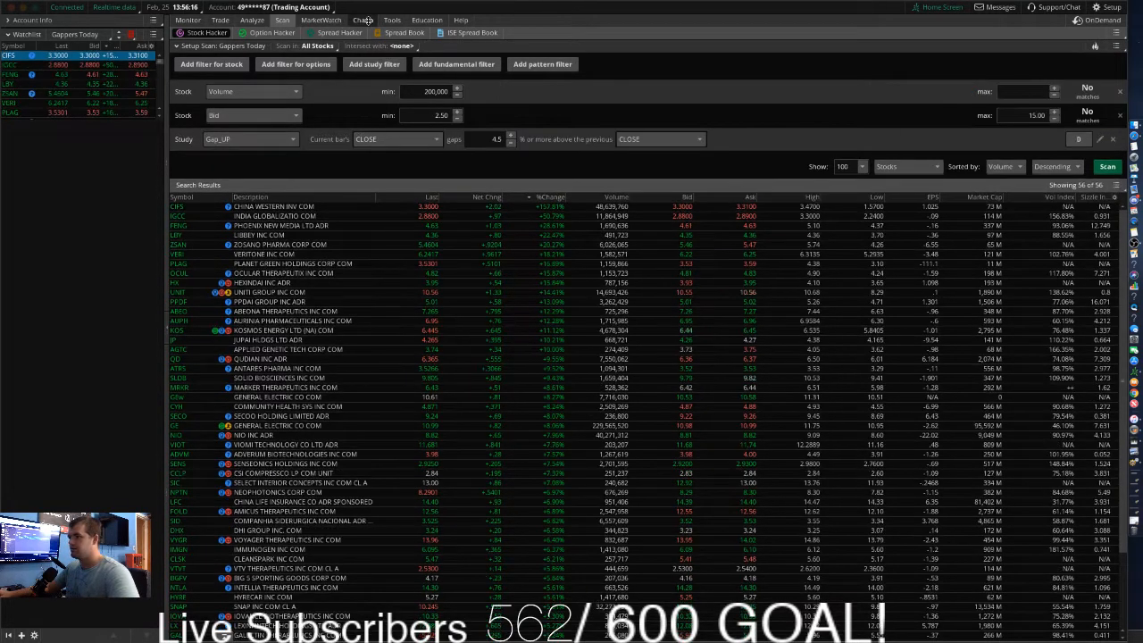
pyautogui.click(364, 19)
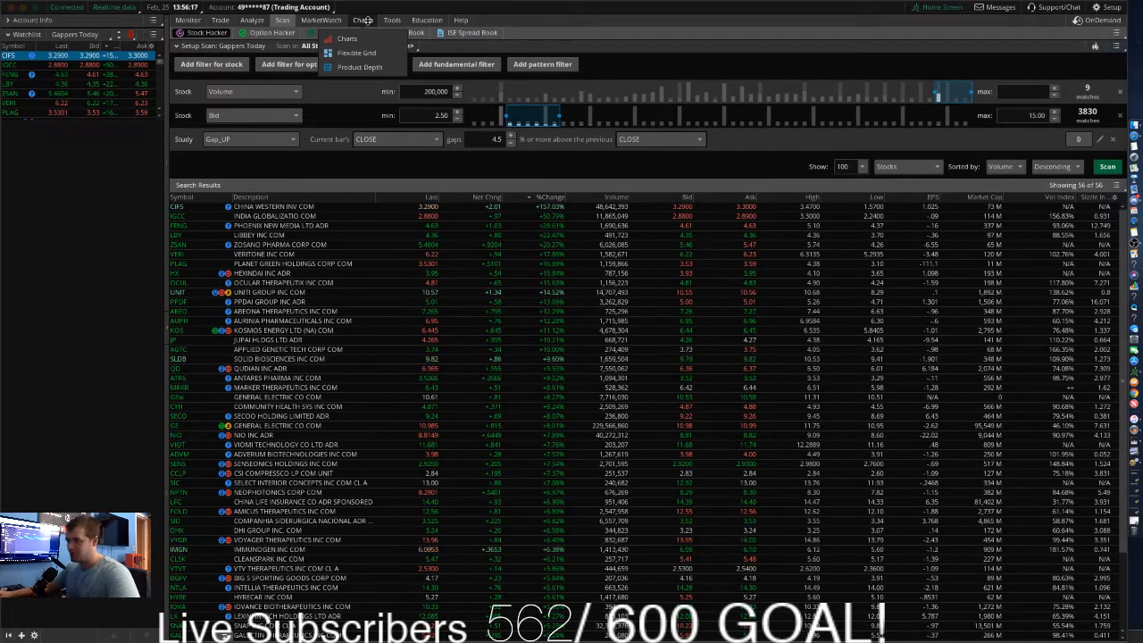
# Switch to the Charts tab and select IGCC from the Gappers Today watchlist sidebar.
pyautogui.click(347, 39)
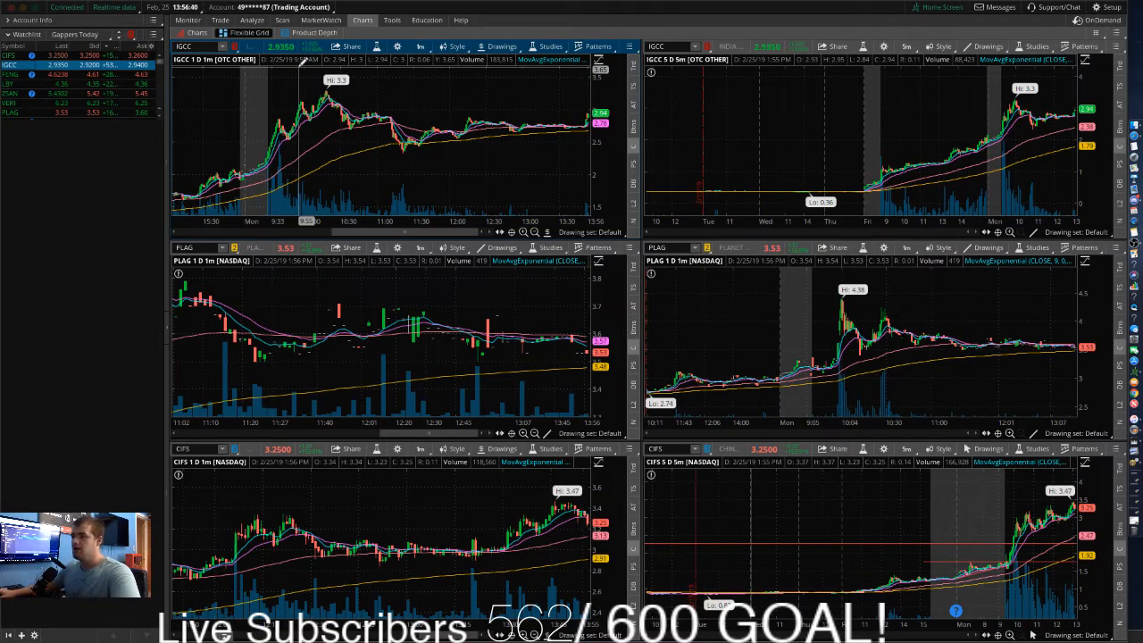
pyautogui.click(153, 34)
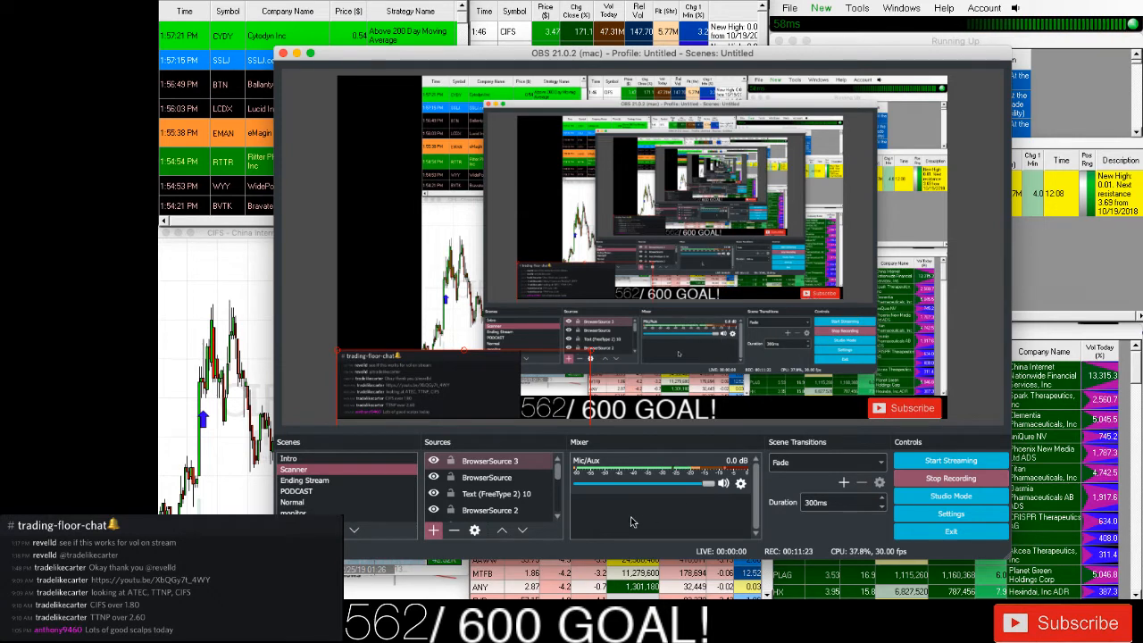
pyautogui.click(296, 491)
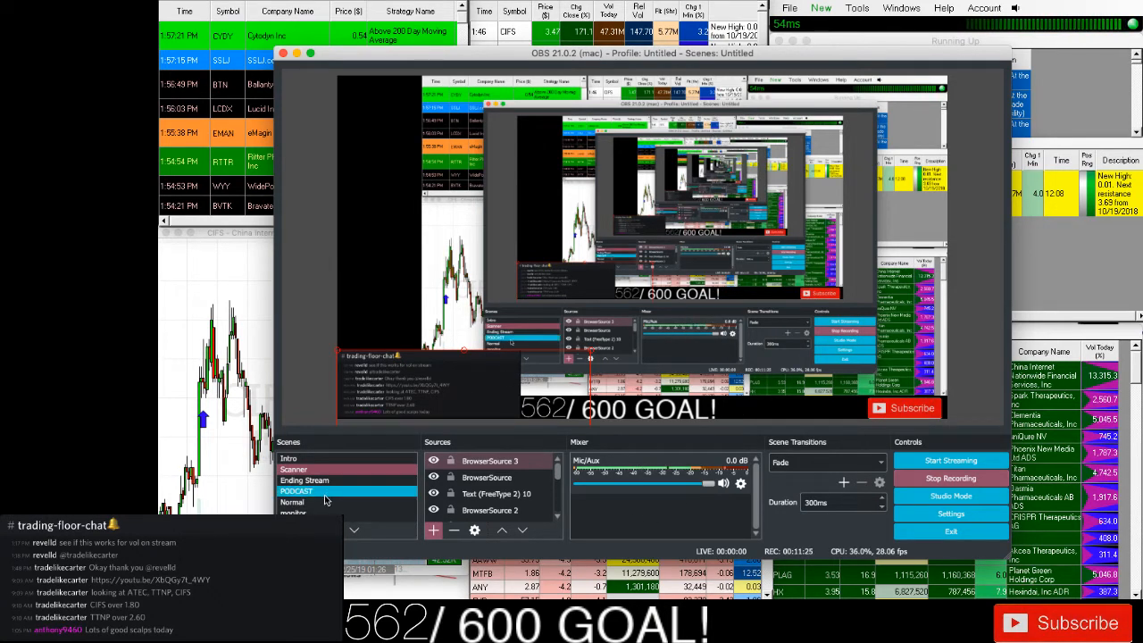